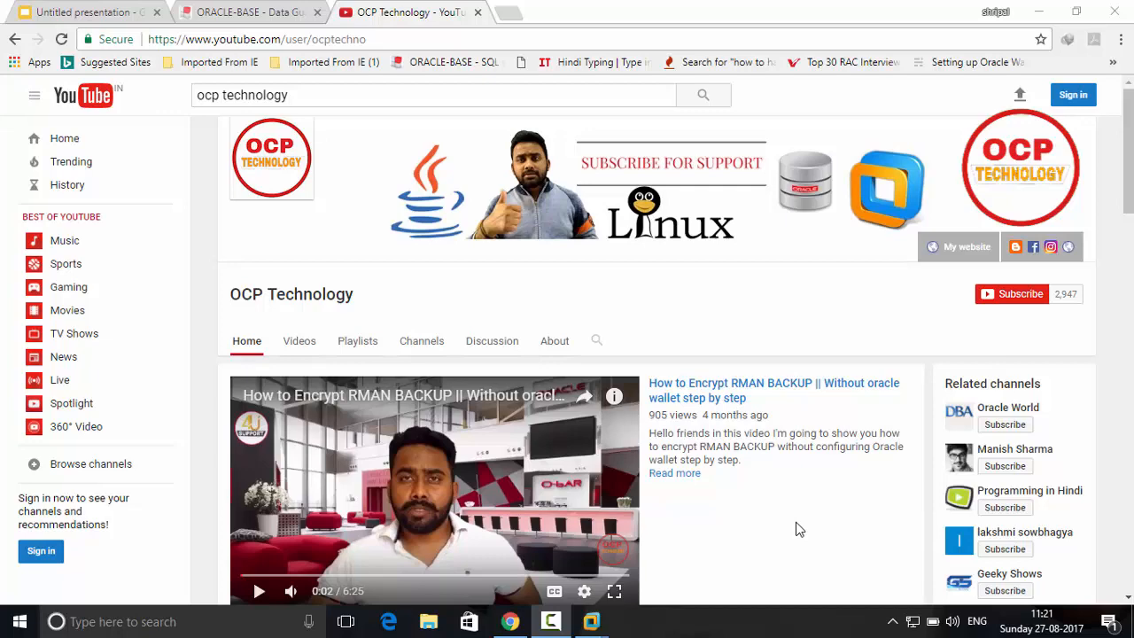
mouse_move(971, 334)
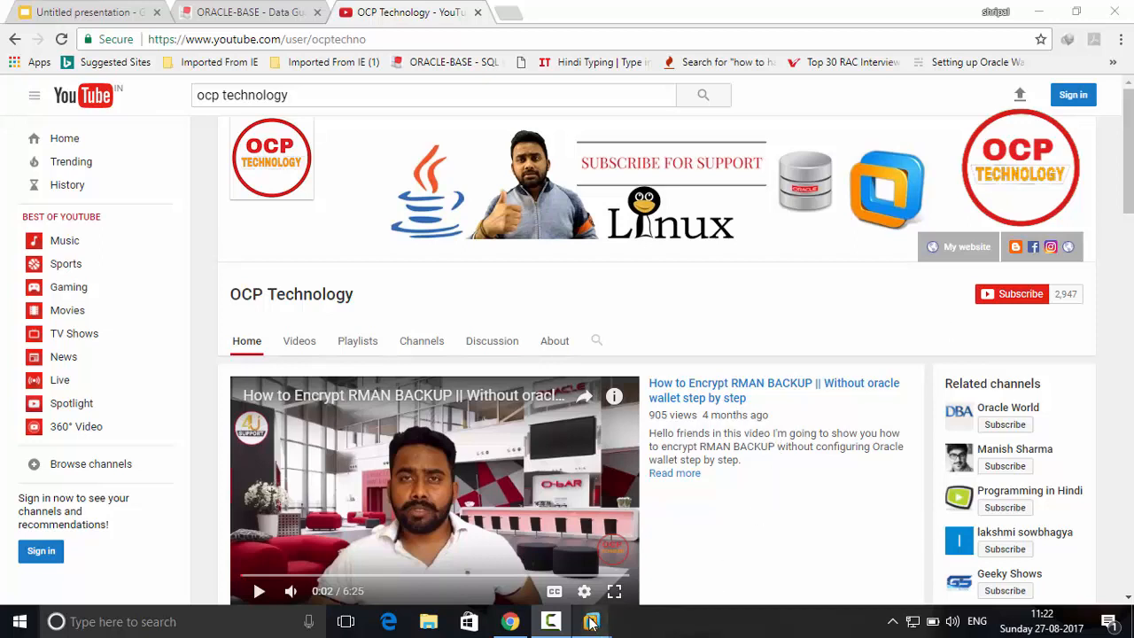
Step: On the standby VM console, show the db_unique_name parameter
left_click(590, 621)
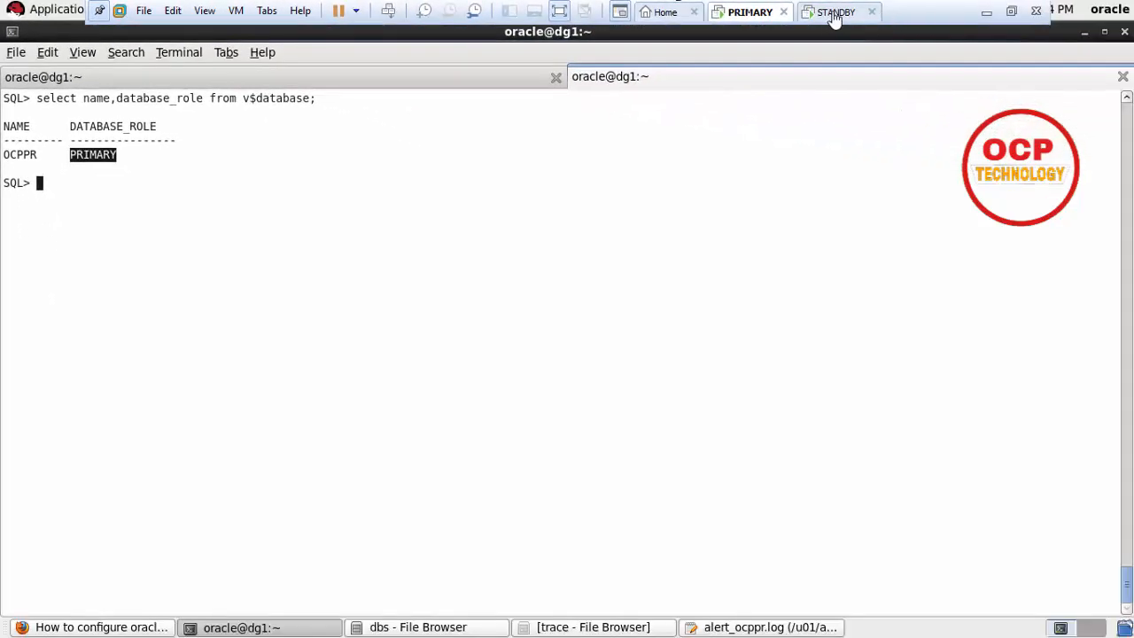
left_click(833, 11)
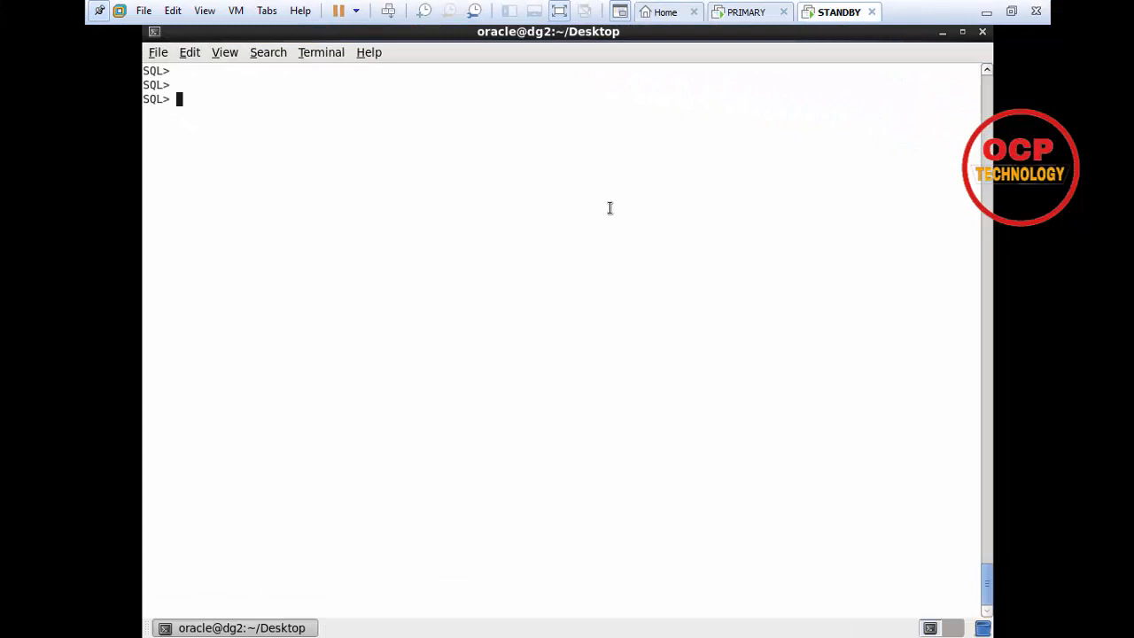
type("show pra")
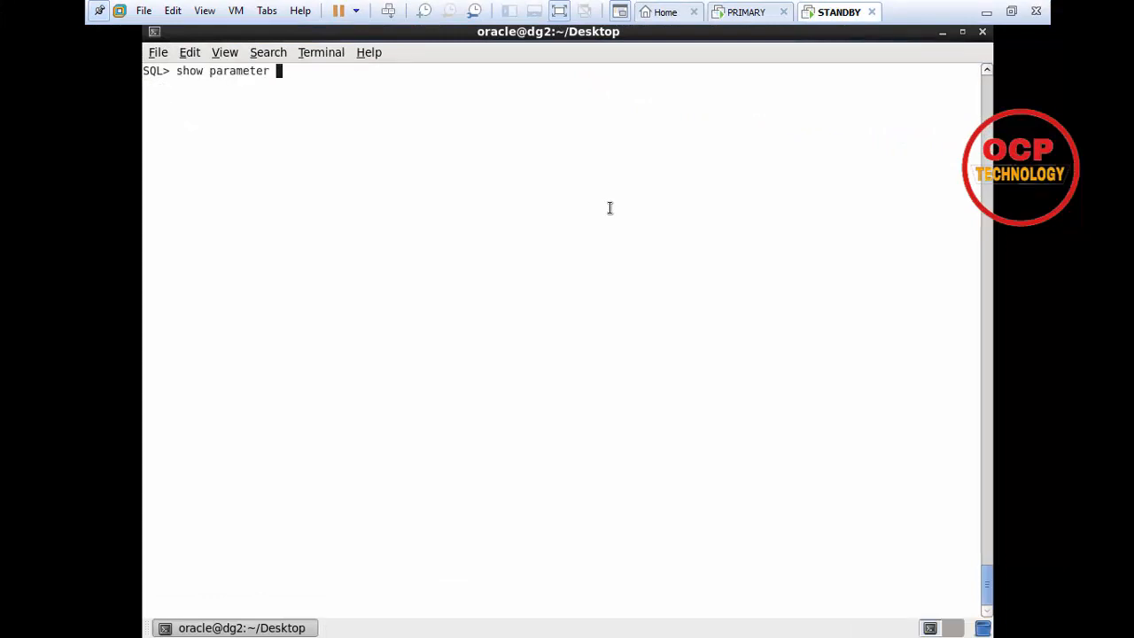
type("db_unique")
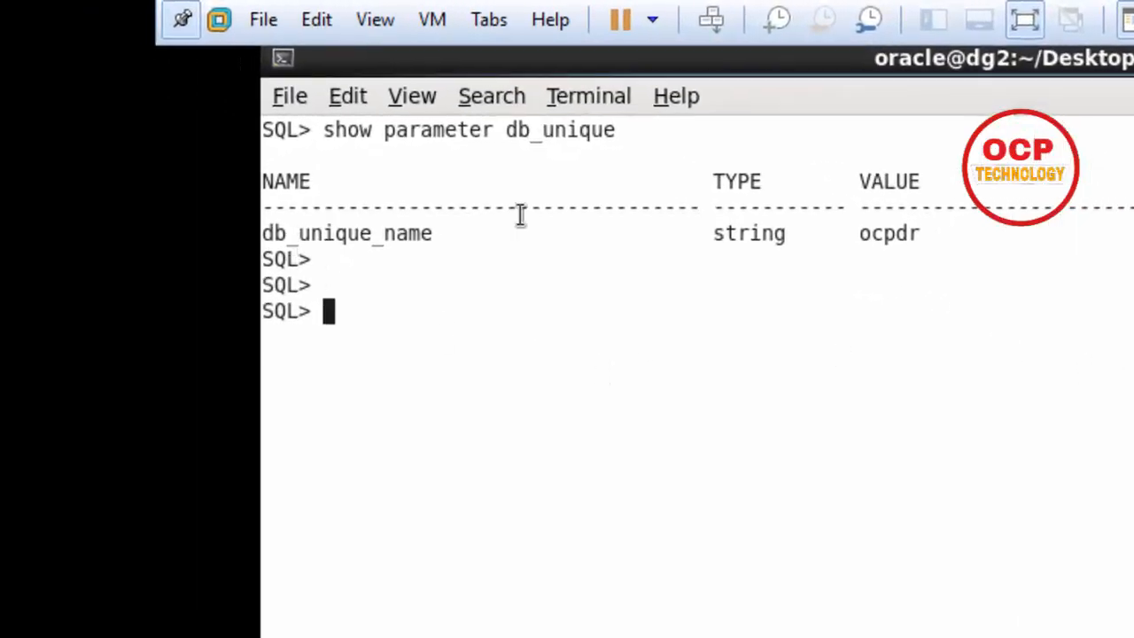
Step: Query database_role from v$database on the standby, then return to the primary console
type("select data")
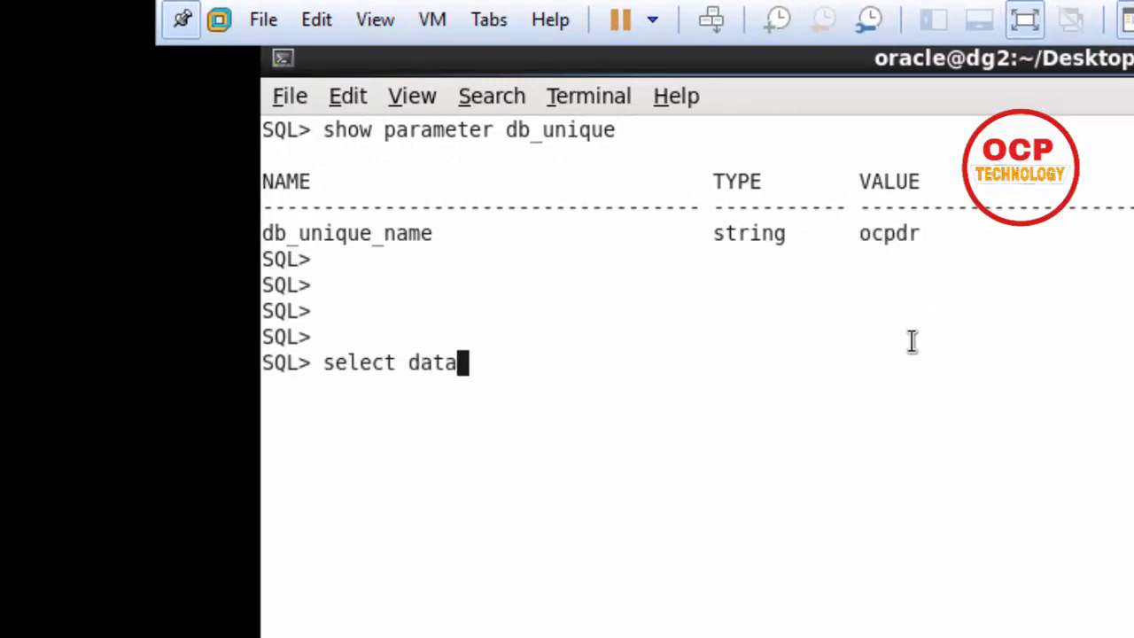
type("base_roel")
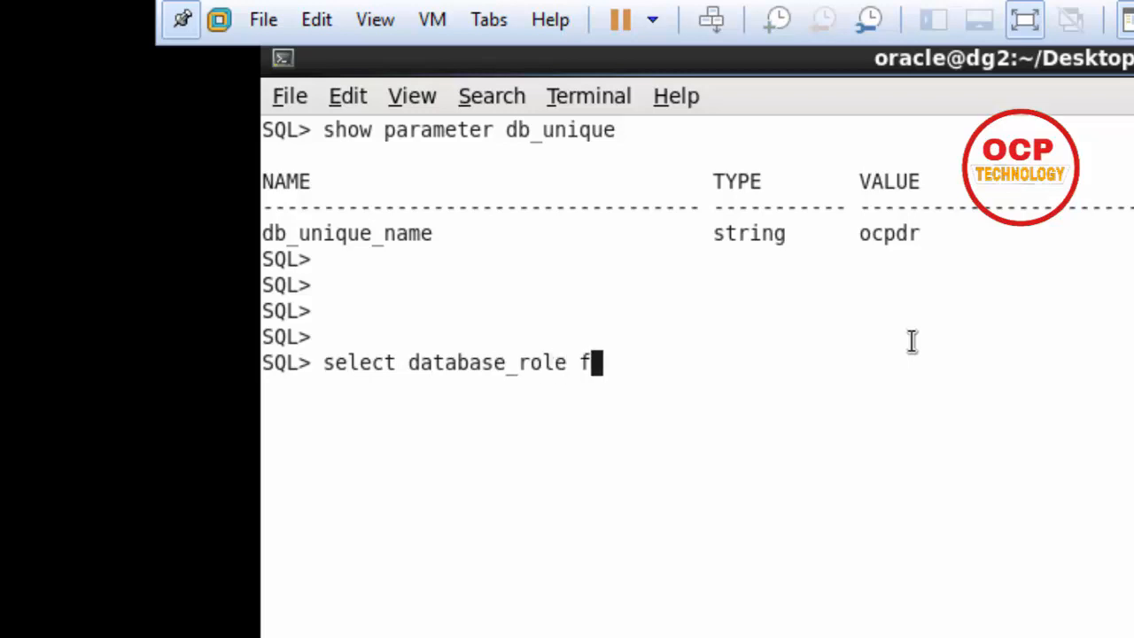
type("rom v$database;")
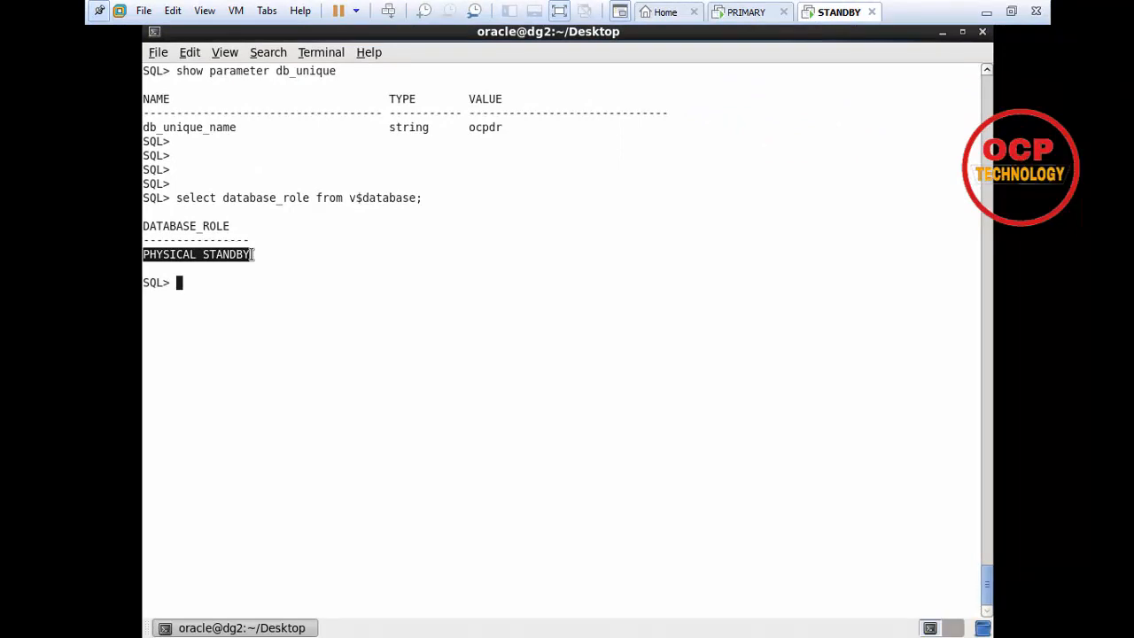
left_click(747, 11)
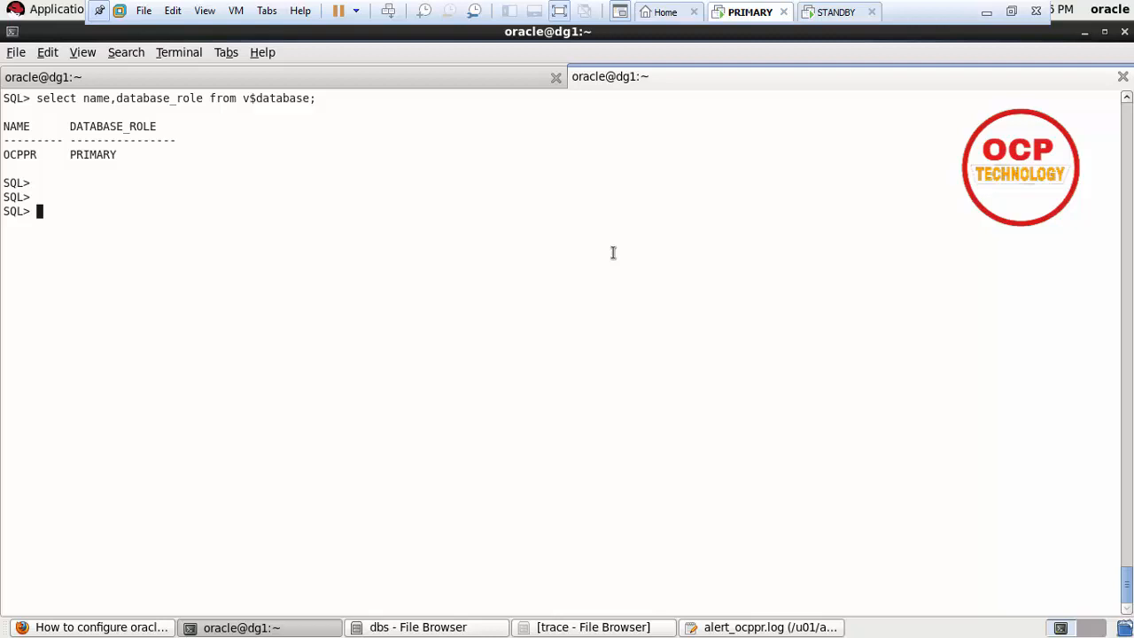
mouse_move(439, 98)
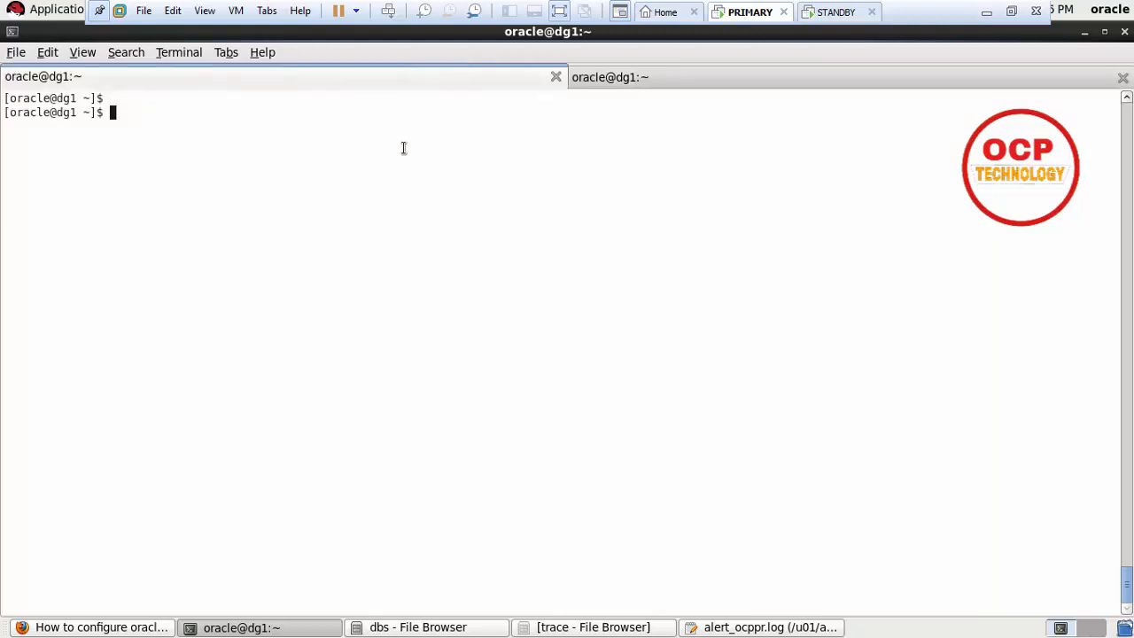
Step: Connect DGMGRL as sys to ocppr and show the ocppr database status
type("dg")
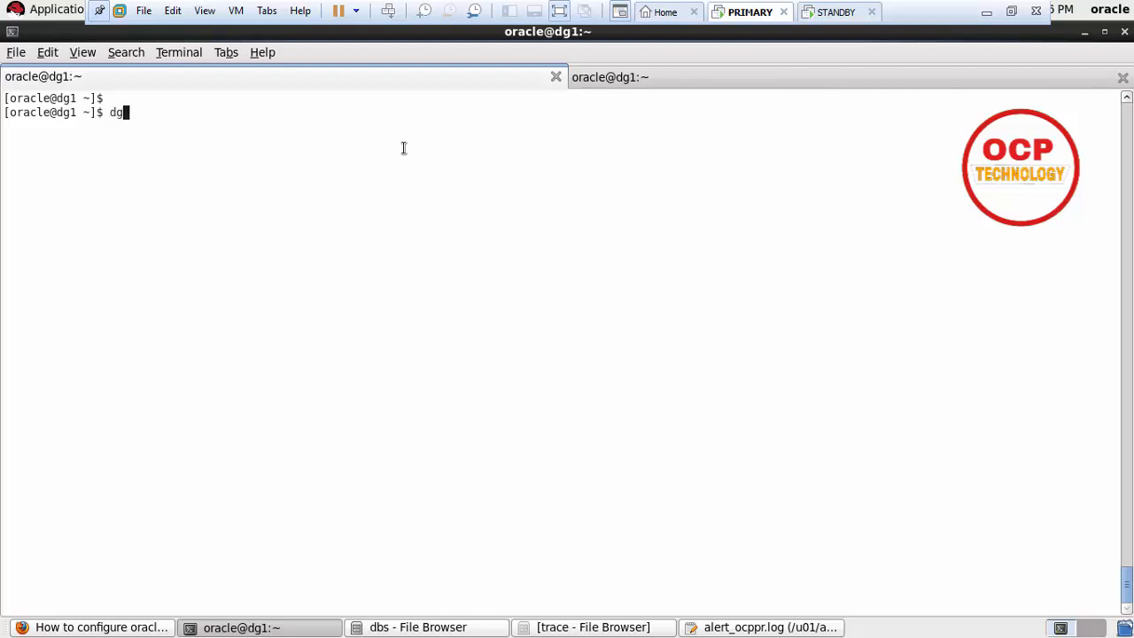
type("mgrl sys/")
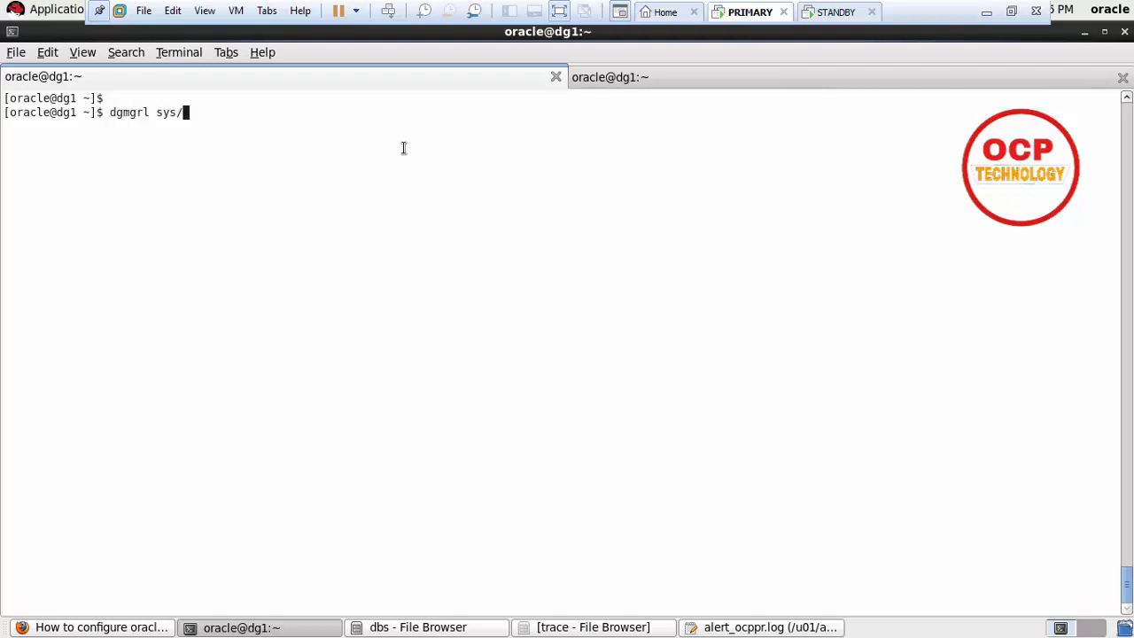
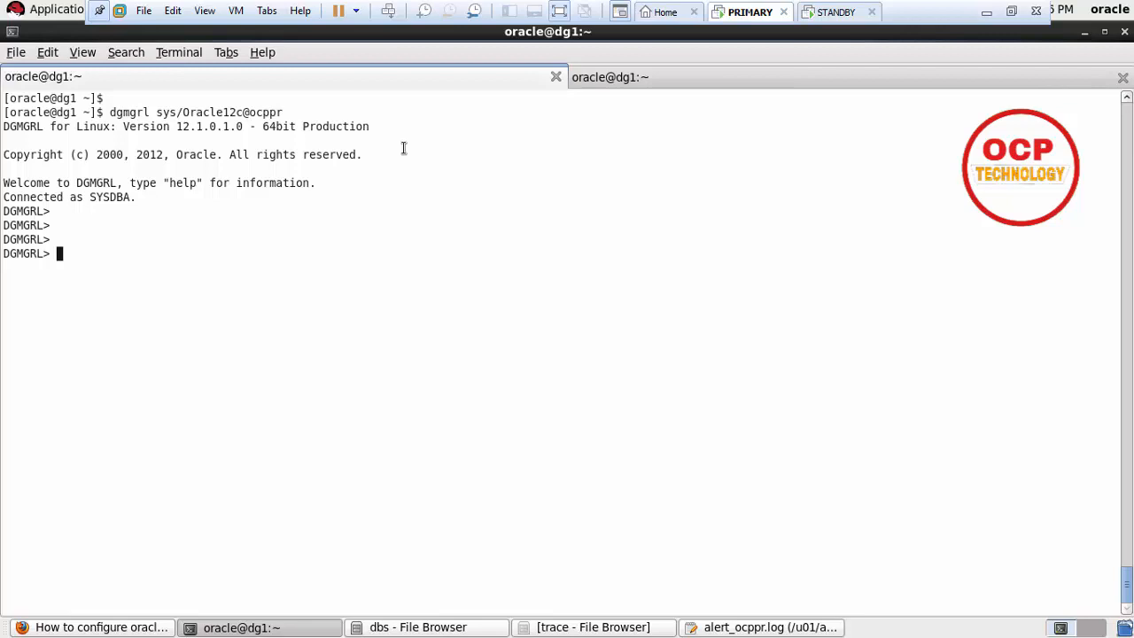
type("show")
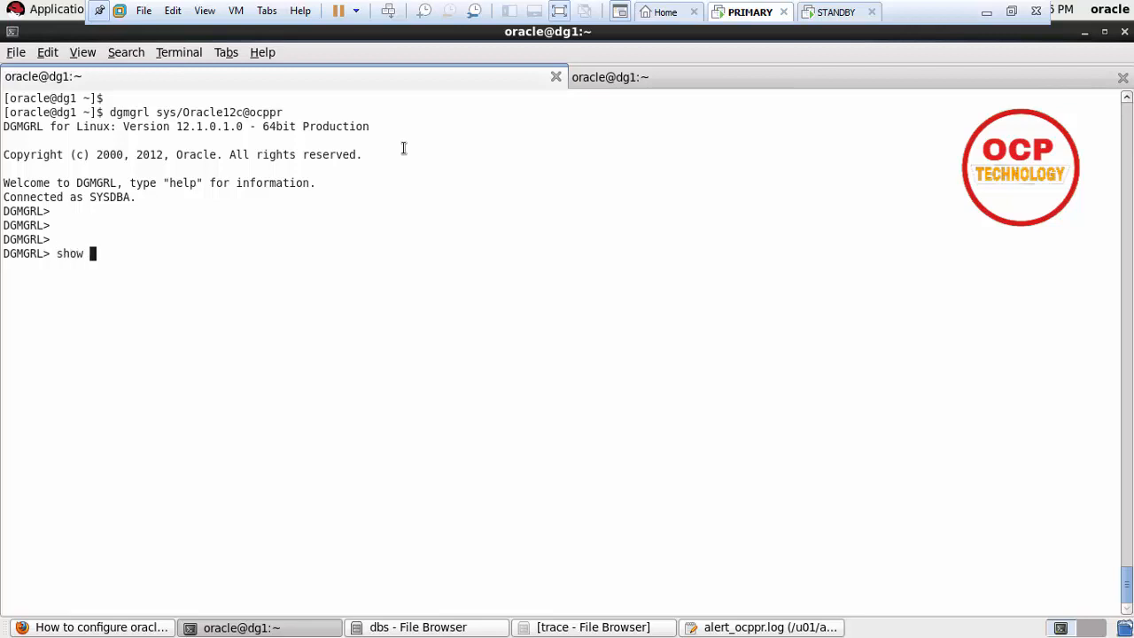
type("database oc")
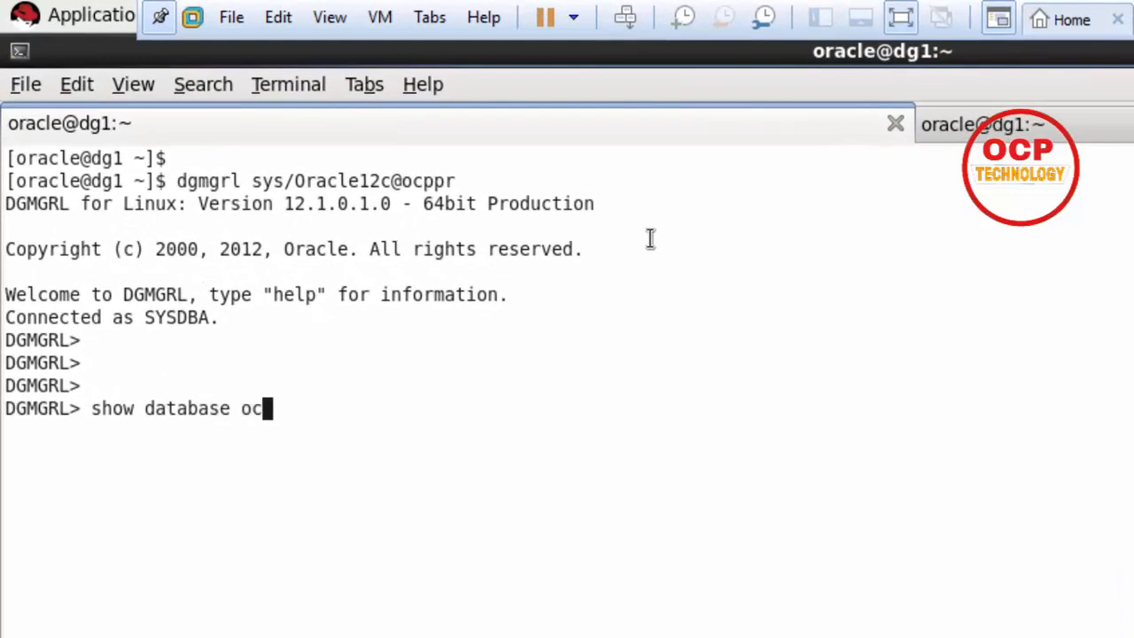
type("ppr")
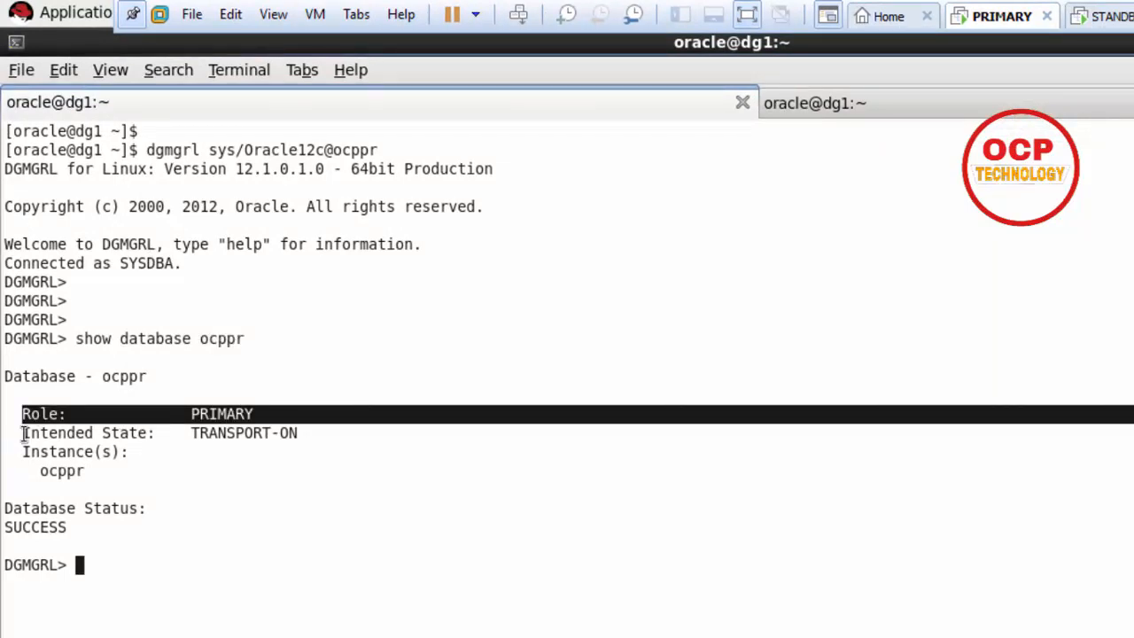
mouse_move(273, 439)
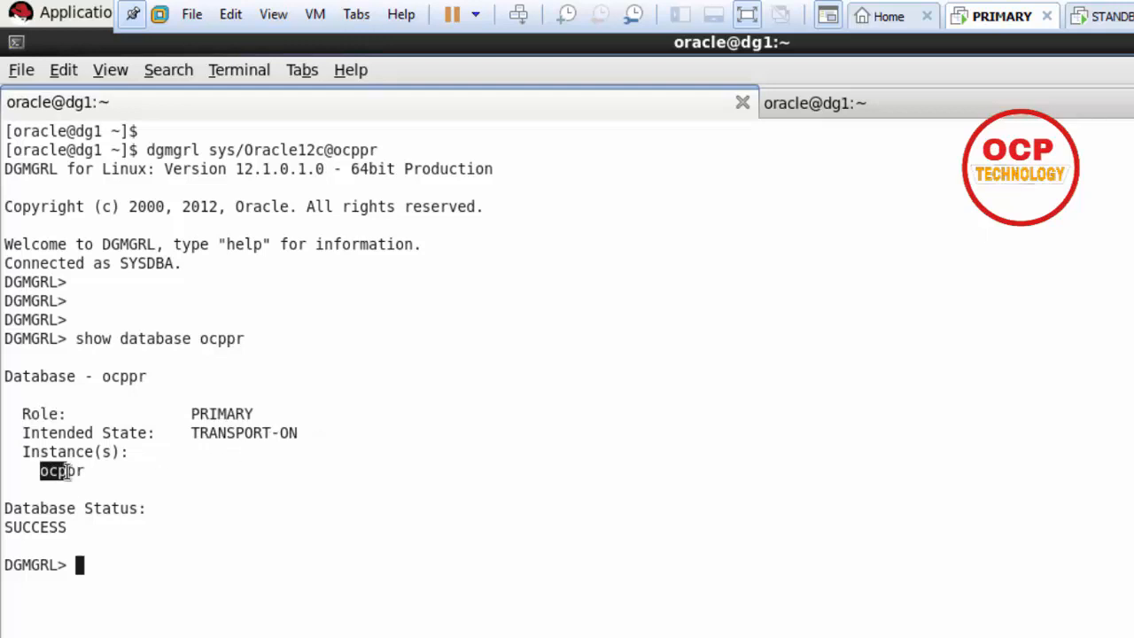
Step: Show the ocpdr database status in the broker and highlight the ocppr name
type("show database ocp")
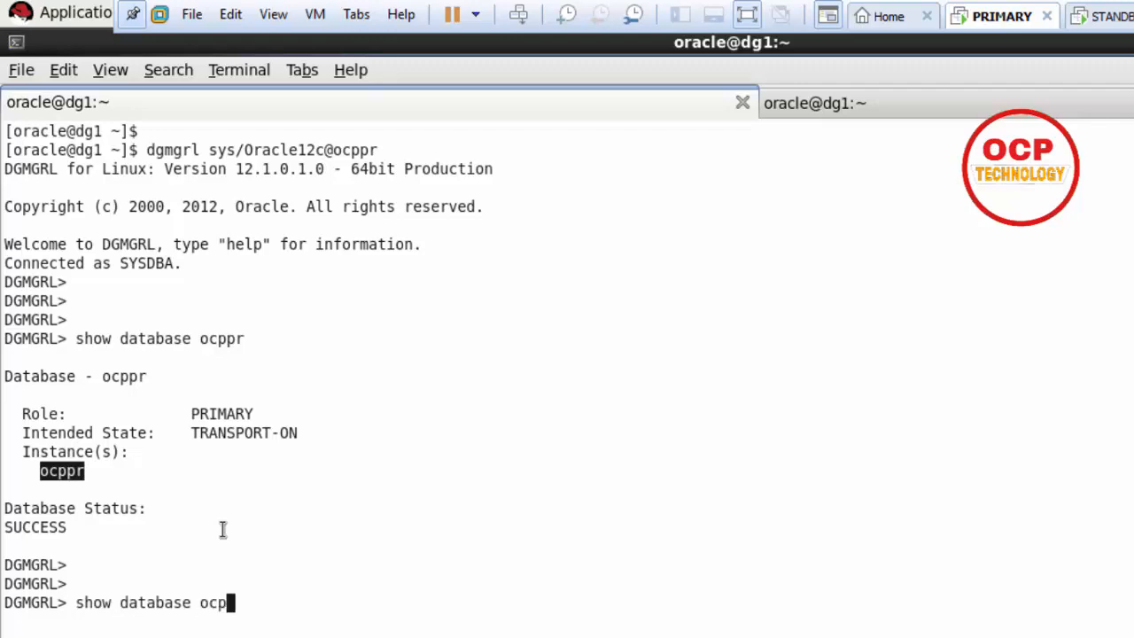
type("dr")
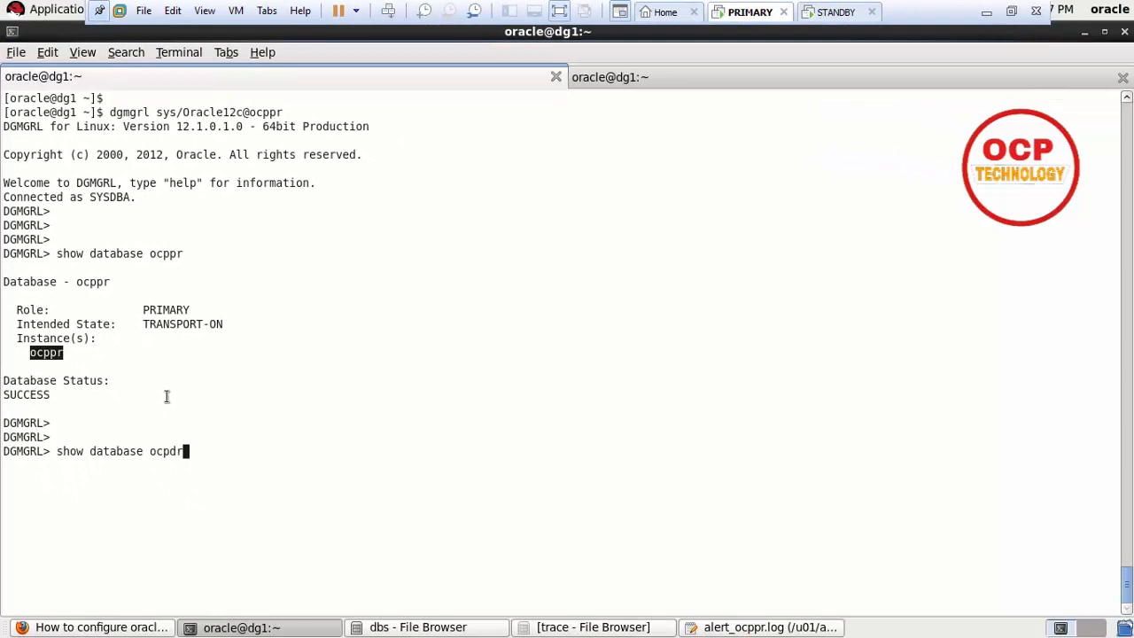
key("Return")
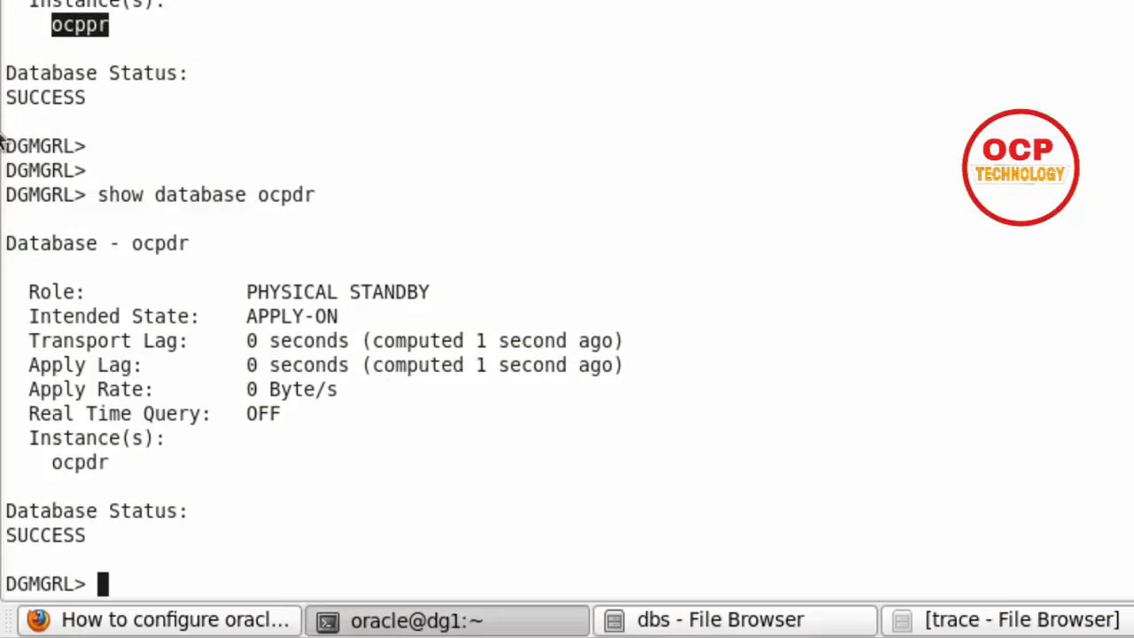
mouse_move(152, 247)
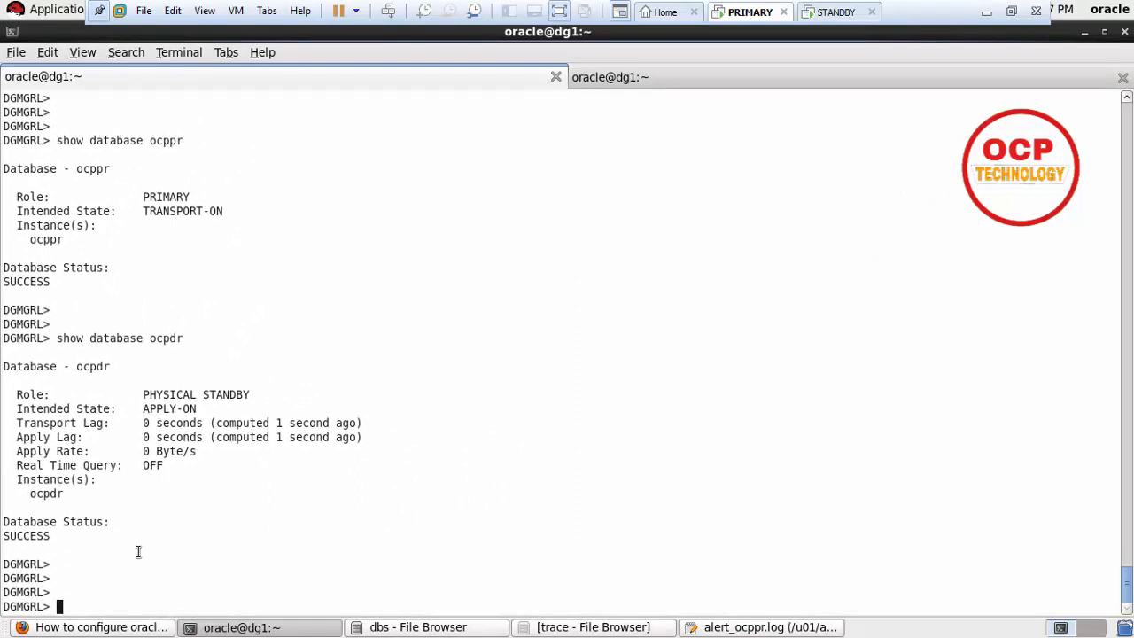
double_click(166, 140)
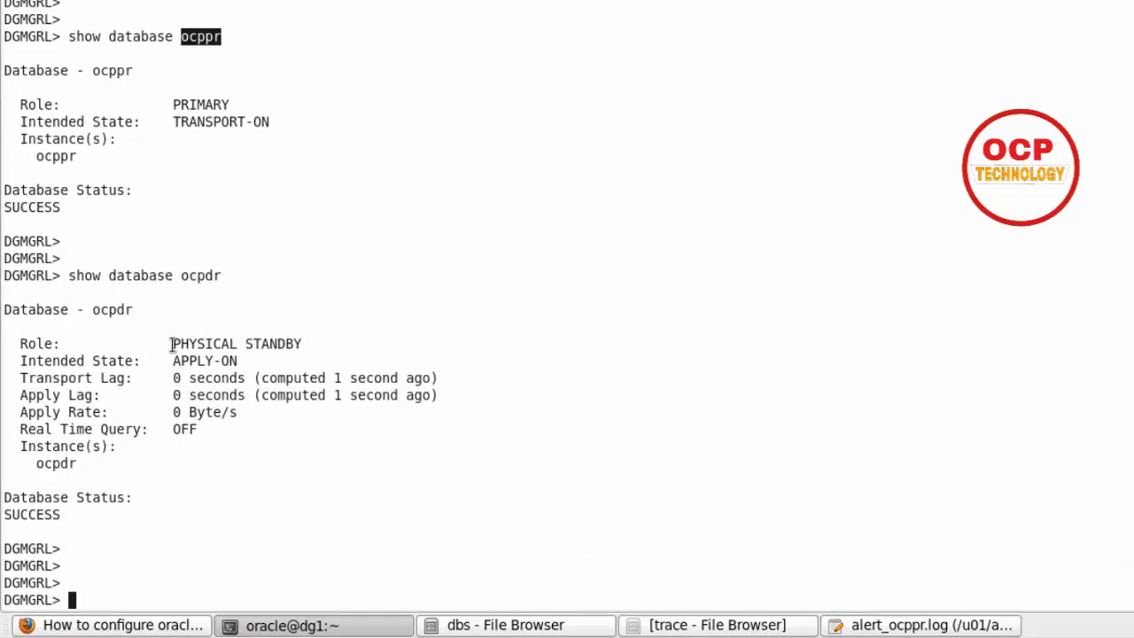
Step: Run 'switchover to ocpdr;' in DGMGRL
type("switchover to oc")
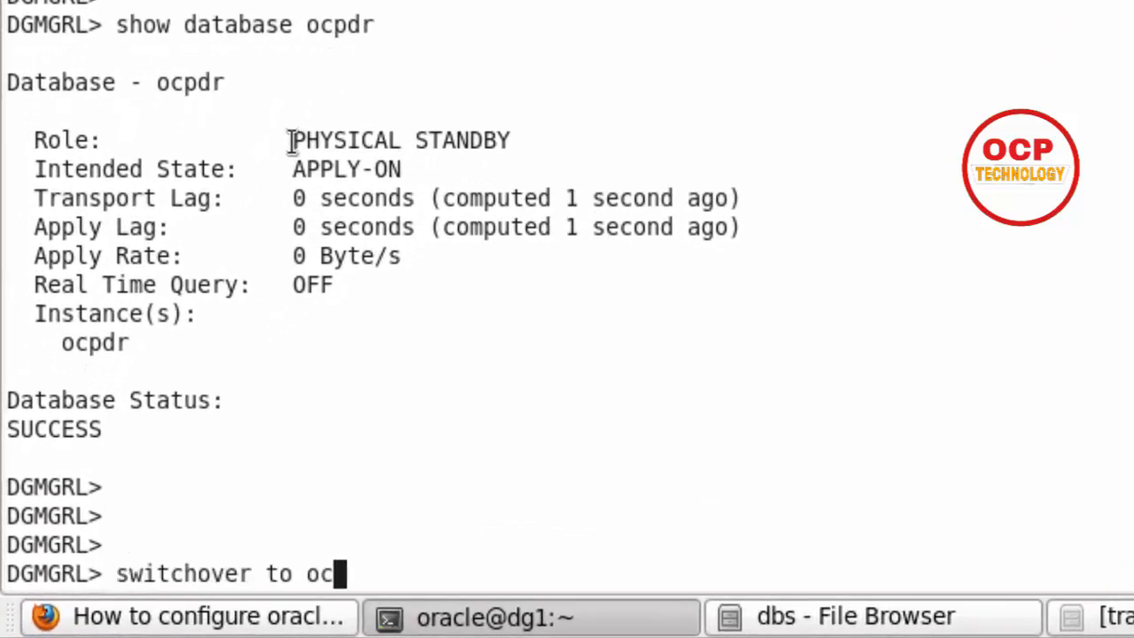
type("pdr")
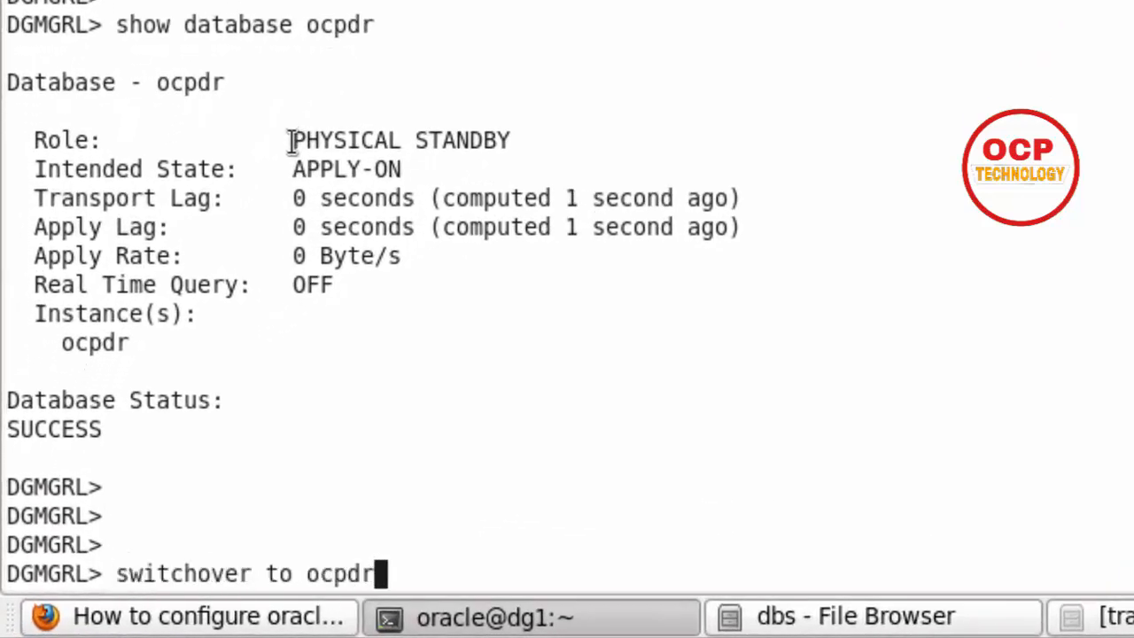
type(";")
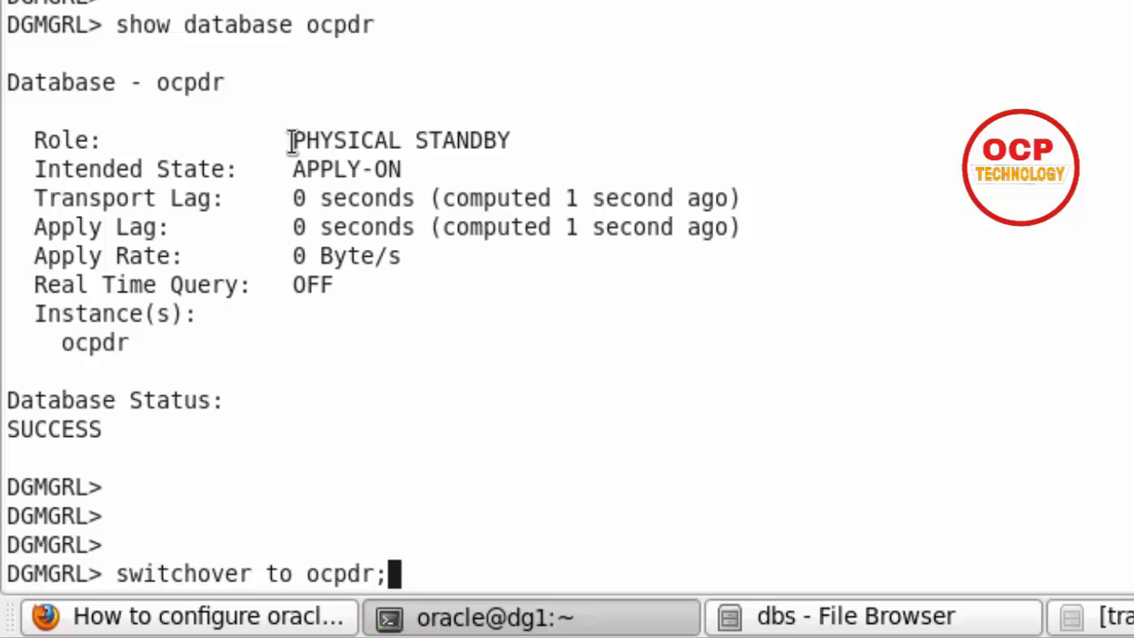
key("Return")
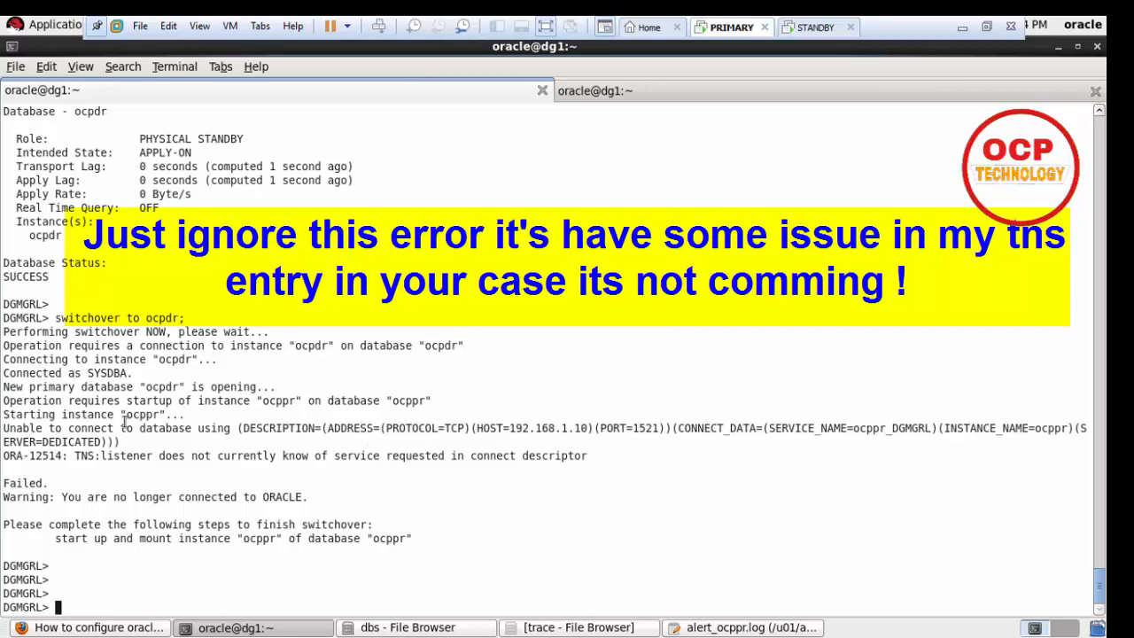
mouse_move(76, 455)
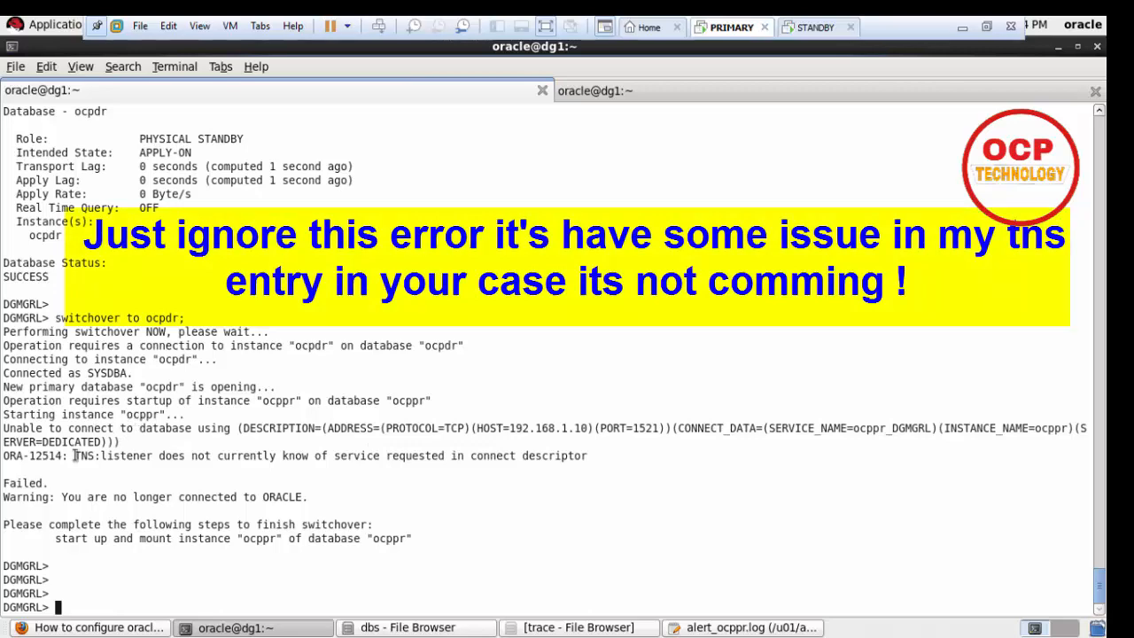
left_click_drag(74, 455, 209, 455)
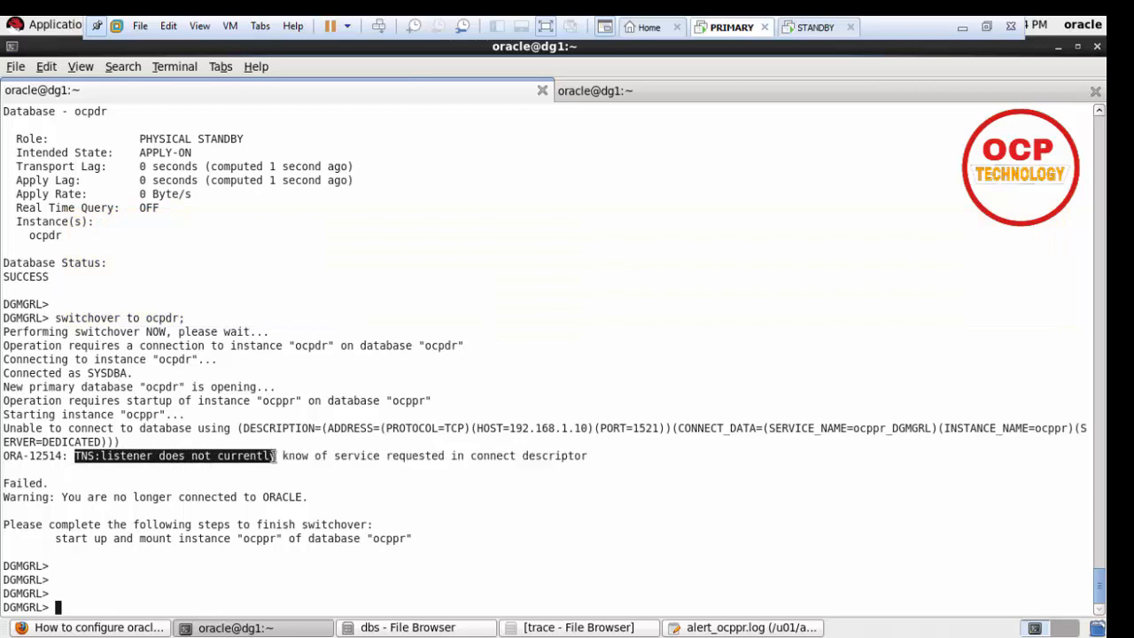
mouse_move(549, 464)
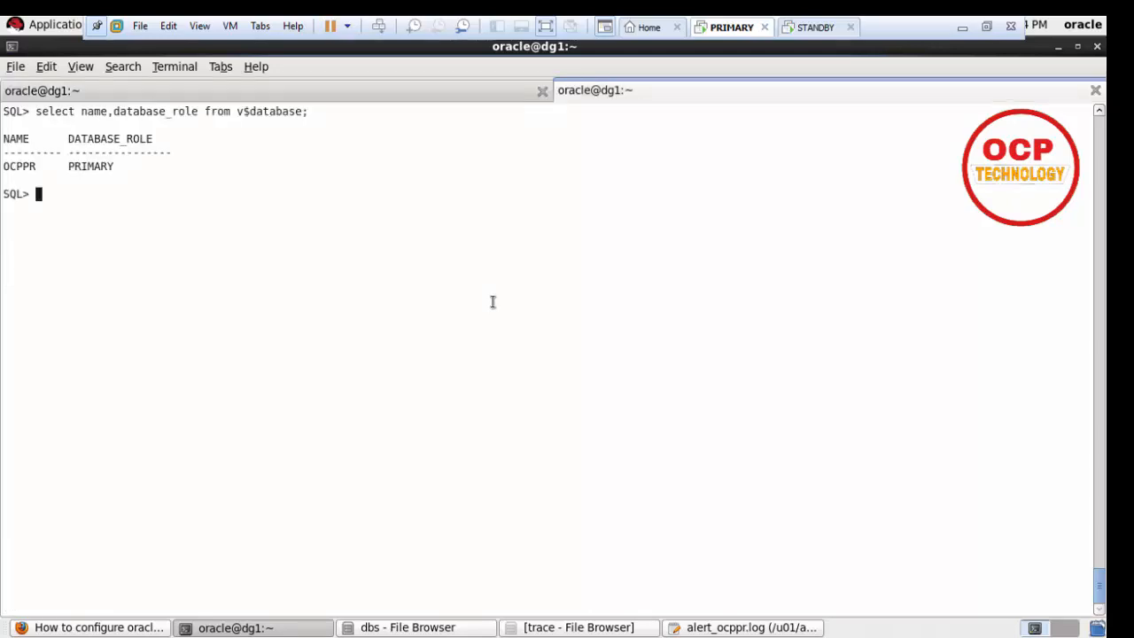
Step: Rerun the previous database role query and exit SQL*Plus
type("/")
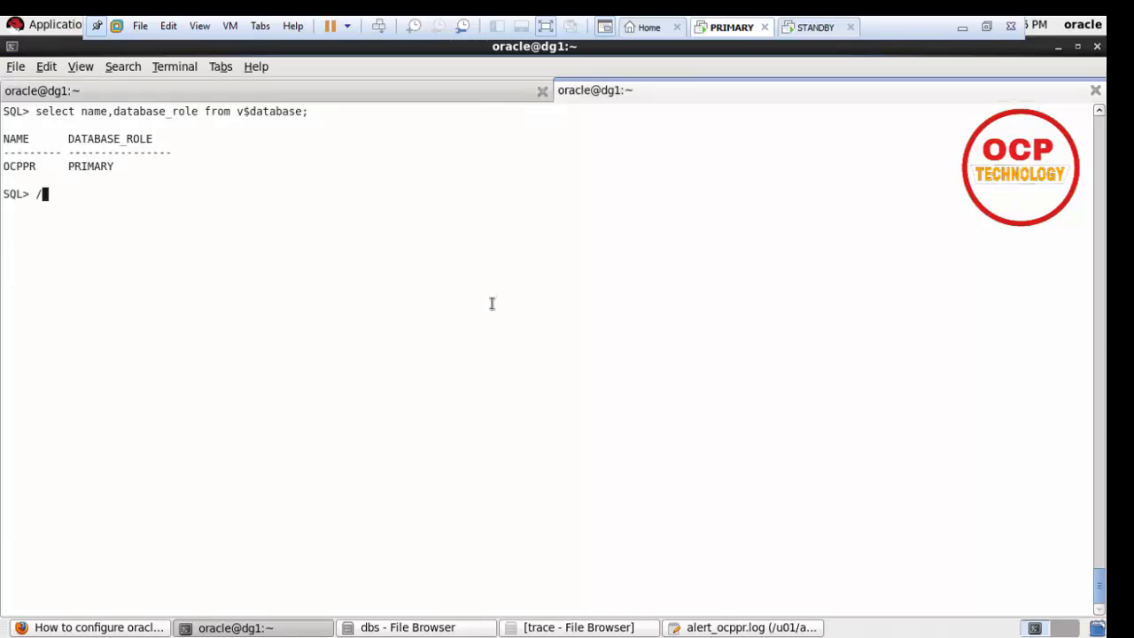
key("Return")
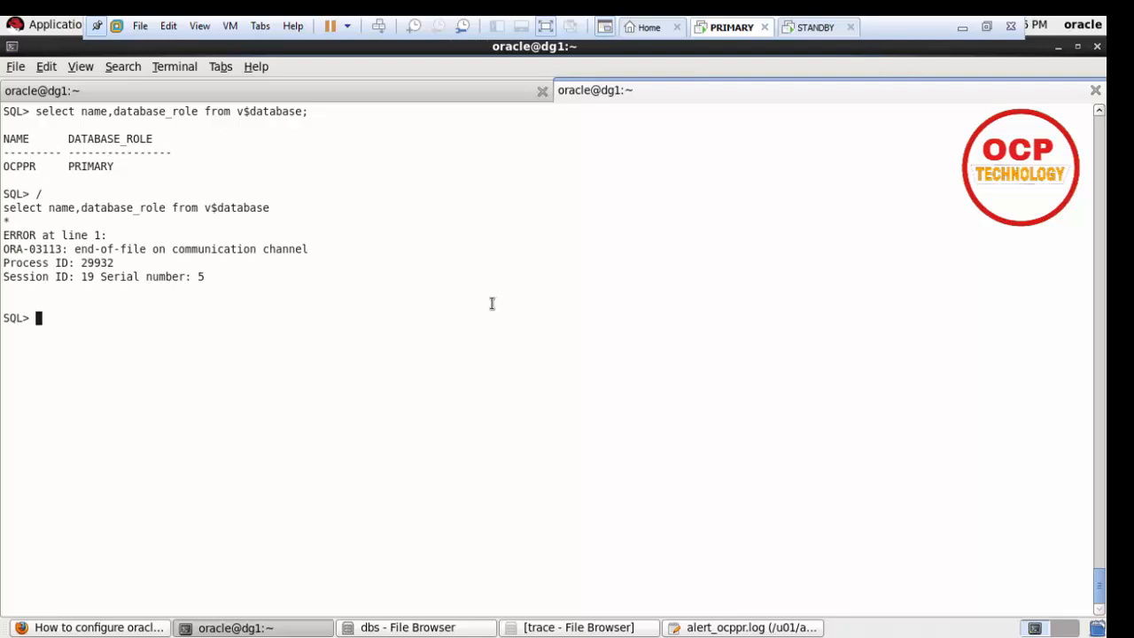
type("exit")
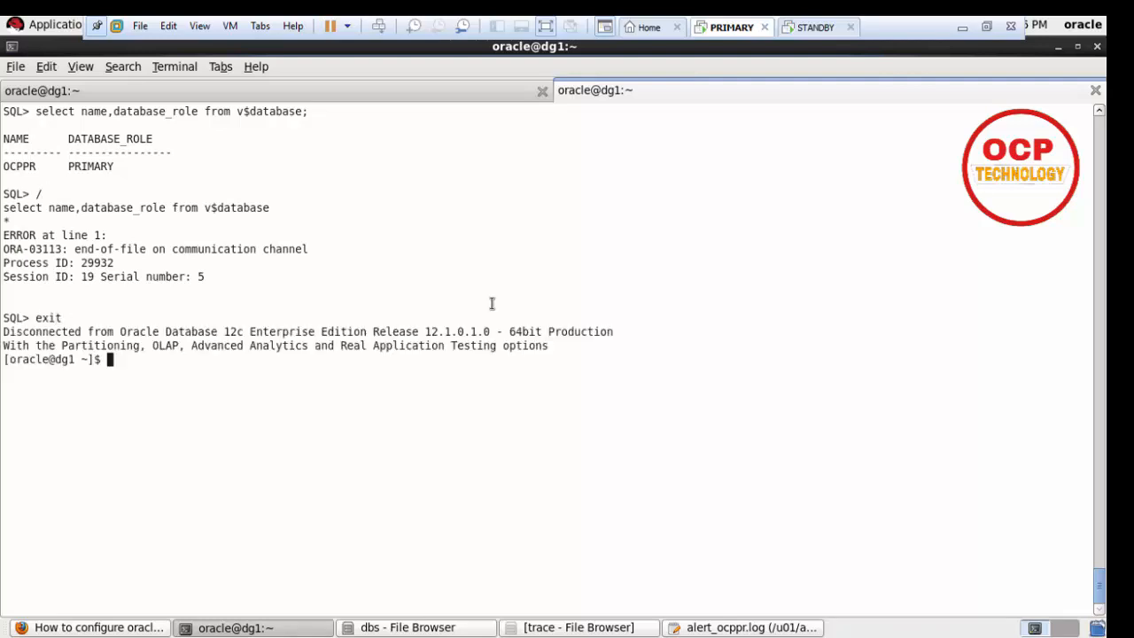
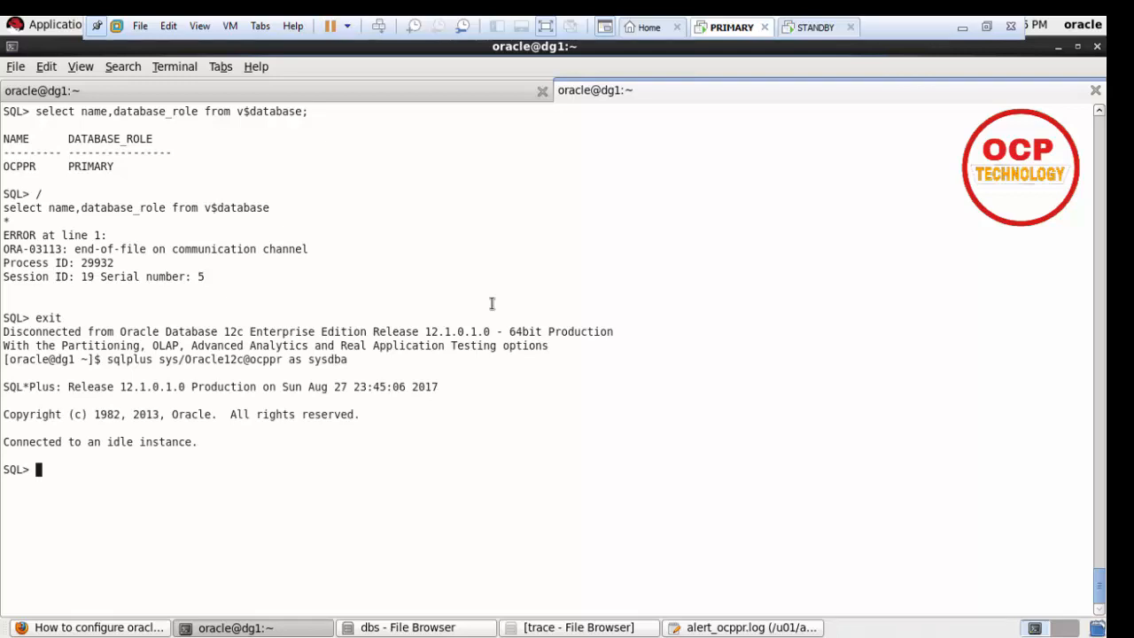
Step: Connect to ocppr as SYSDBA, start it mounted, and type a name/database_role query
type("startup mount;")
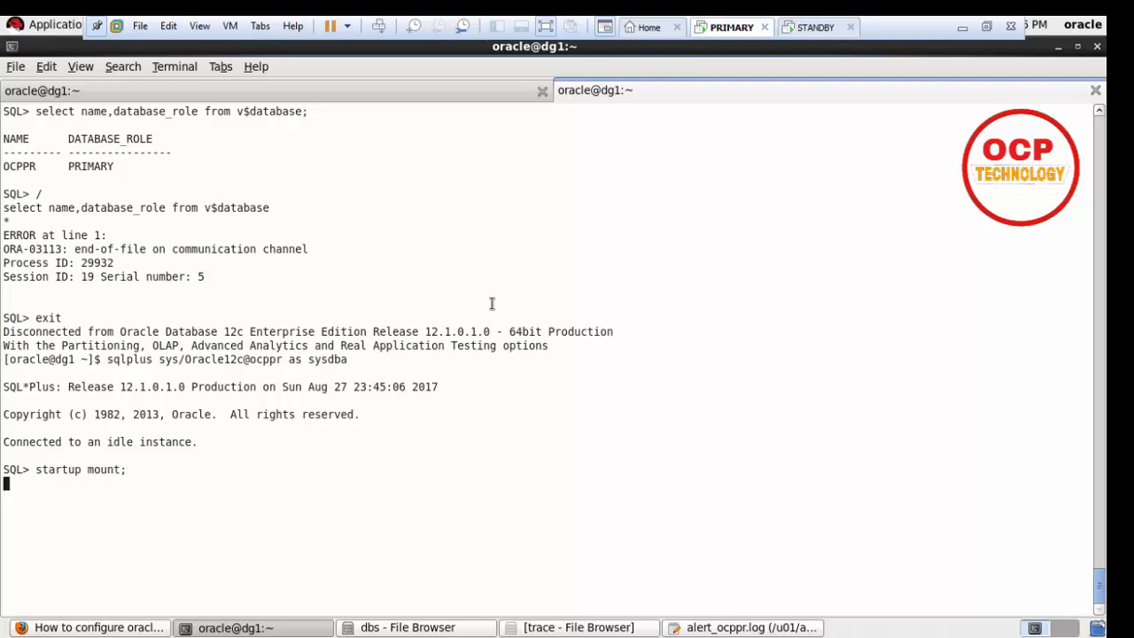
key("Return")
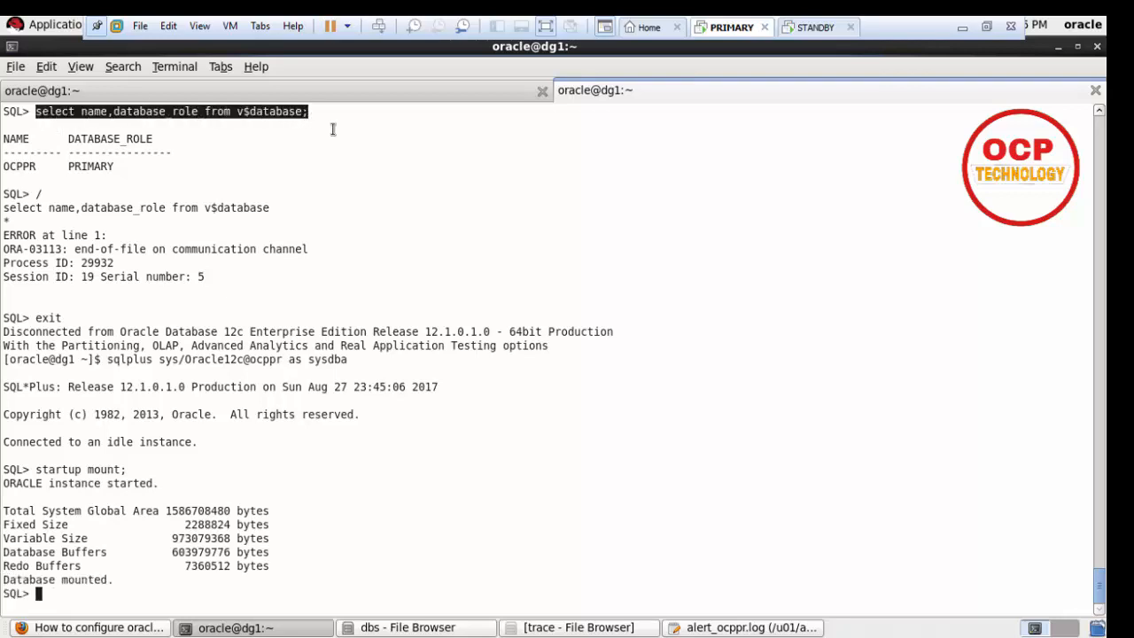
type("select name,database_role from v$database;")
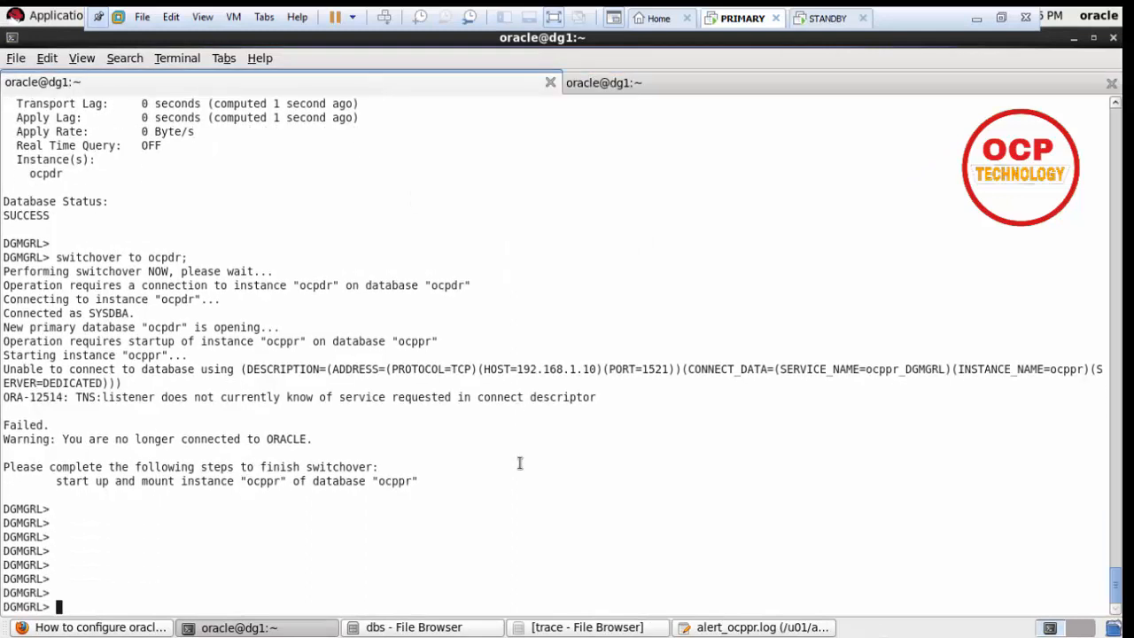
Step: Show ocppr's broker status, then begin the show command for ocpdr
type("show")
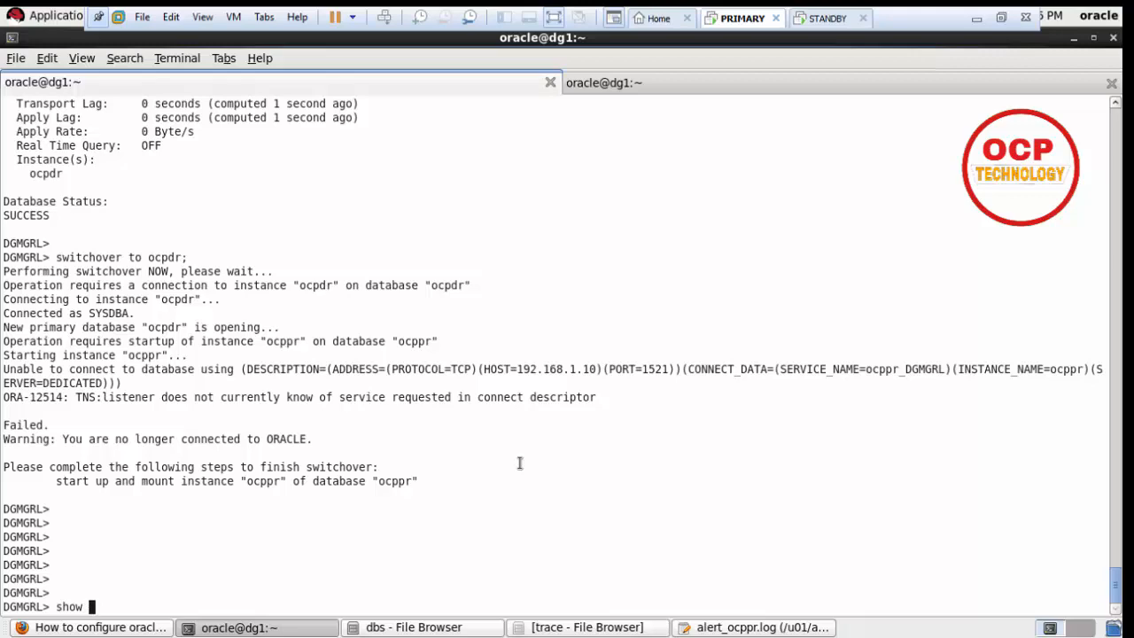
type("database ocp")
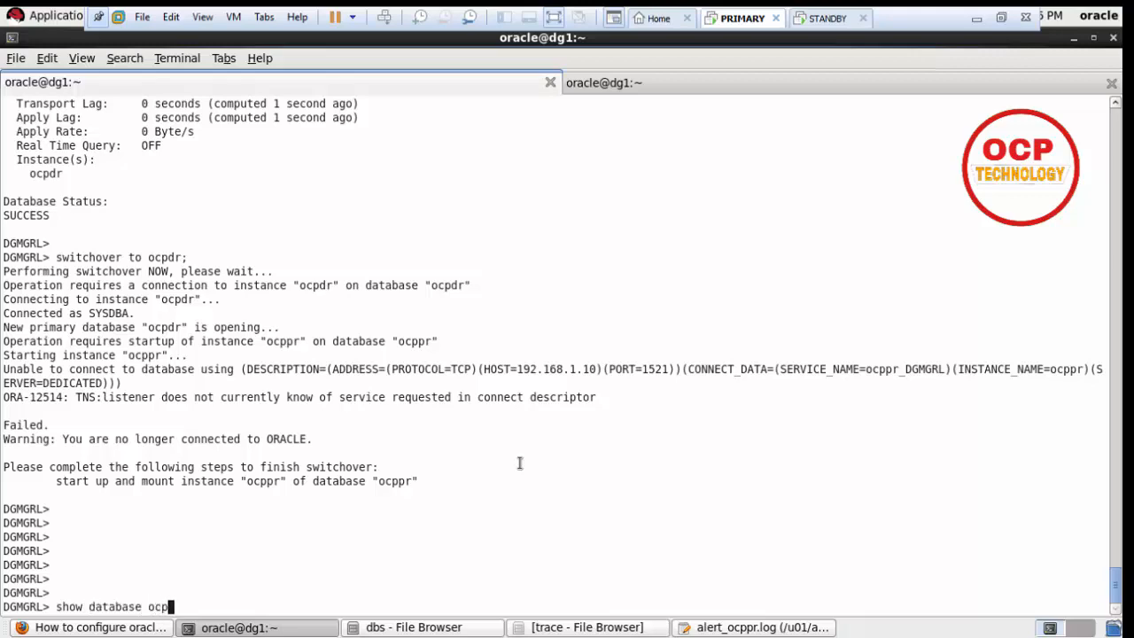
key("Return")
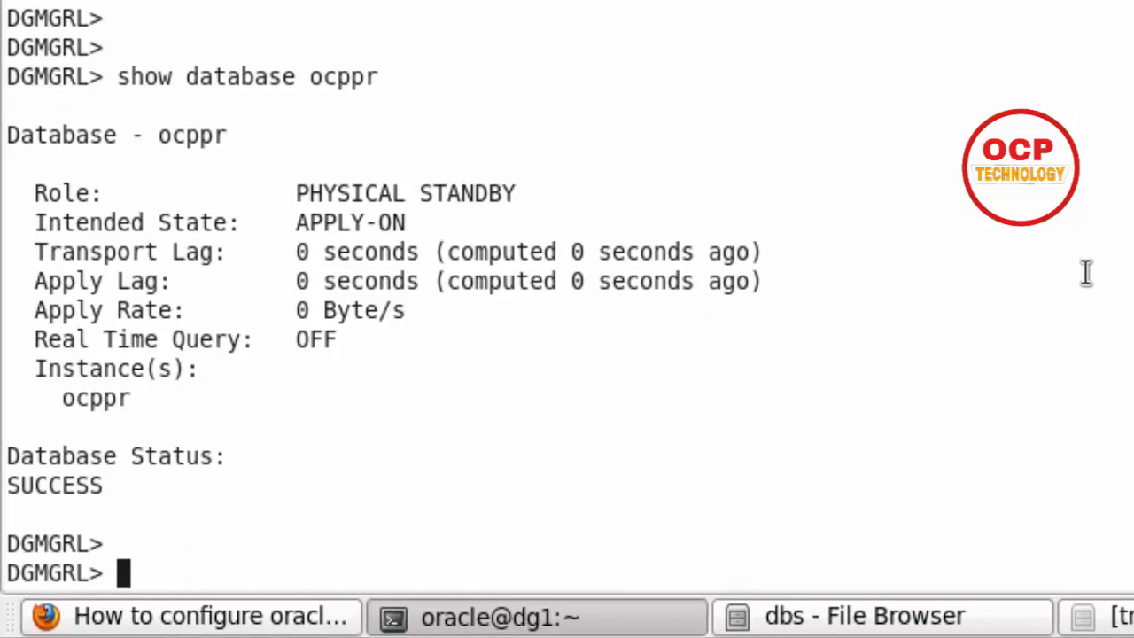
type("show database ocpdr")
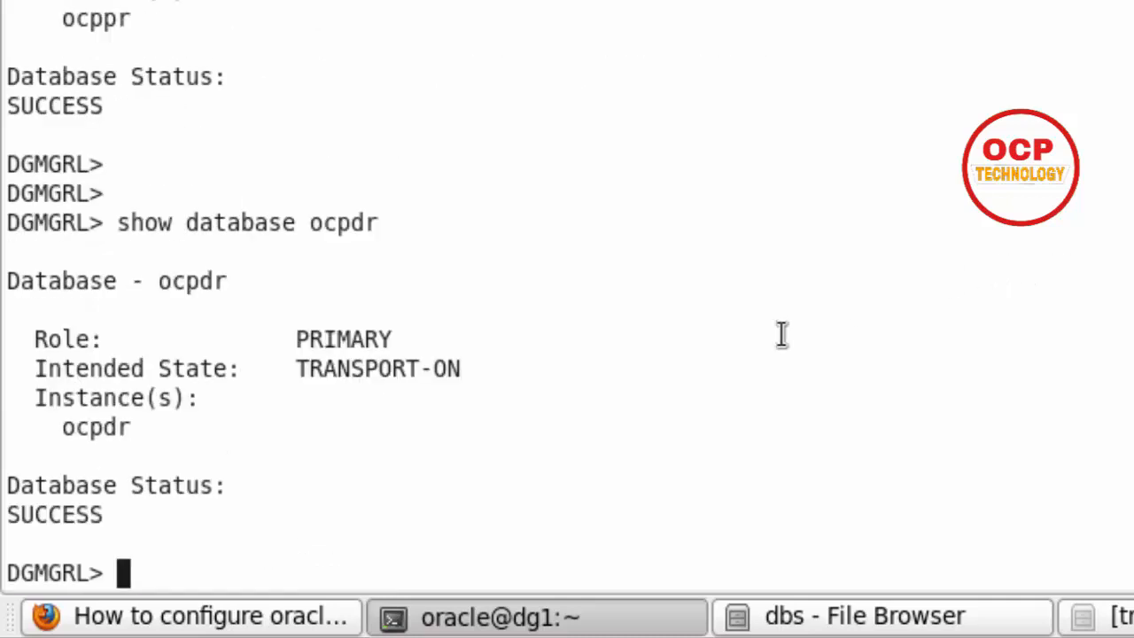
mouse_move(247, 328)
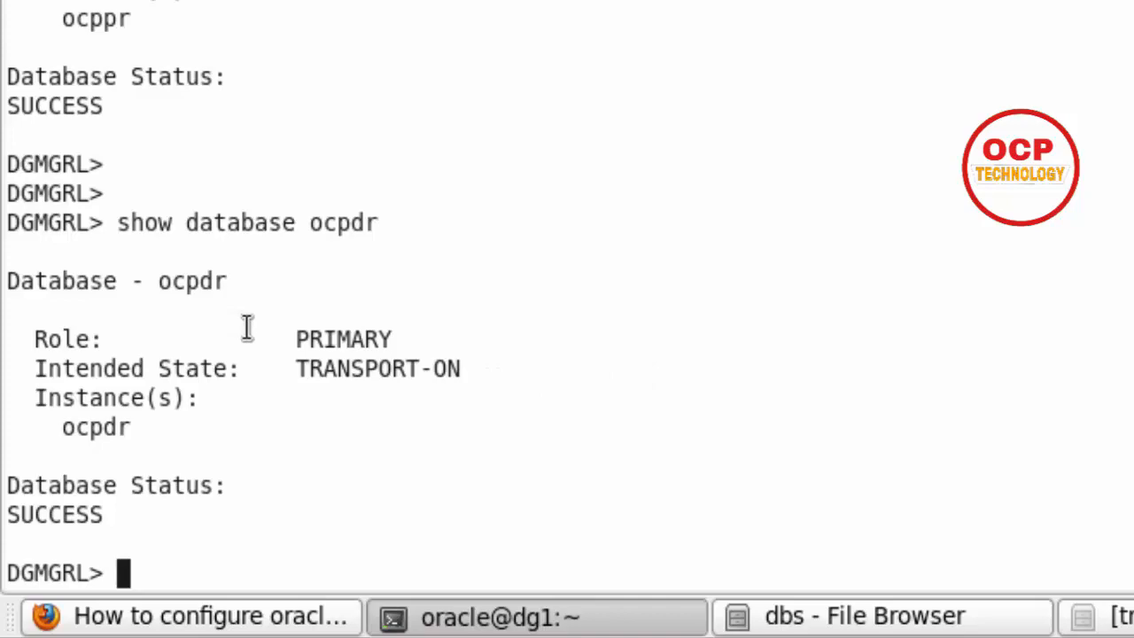
mouse_move(147, 266)
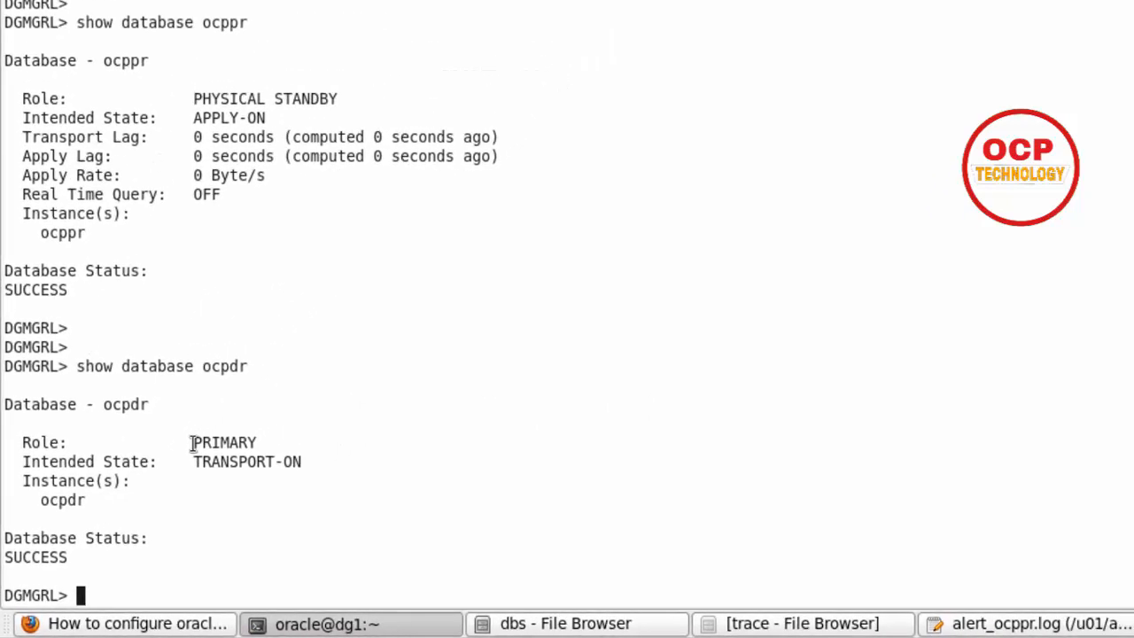
mouse_move(205, 447)
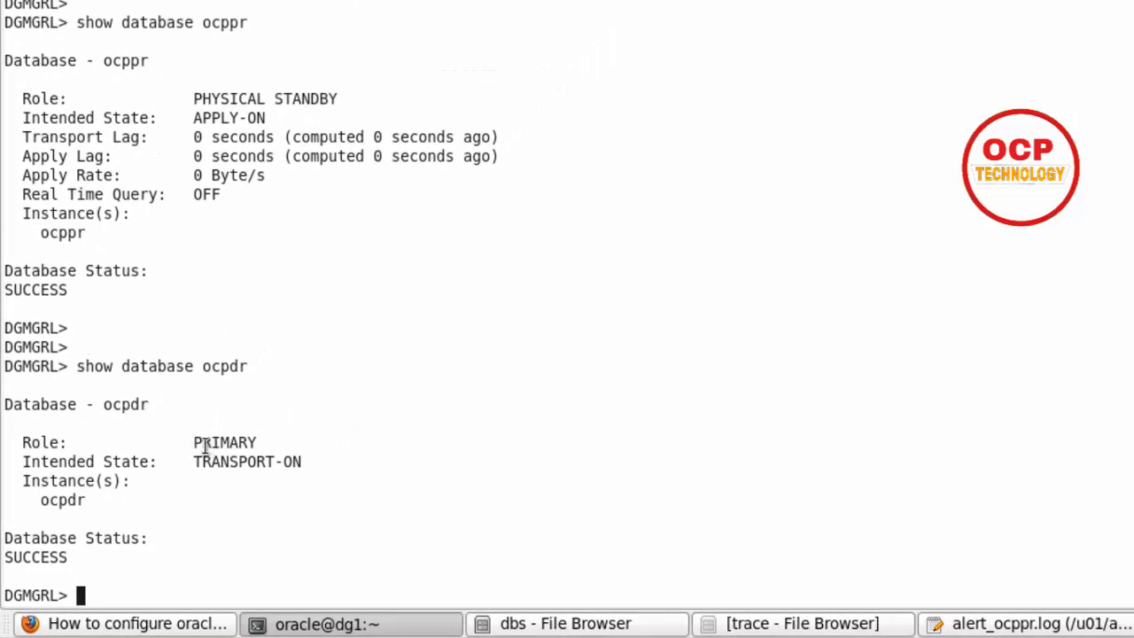
mouse_move(188, 98)
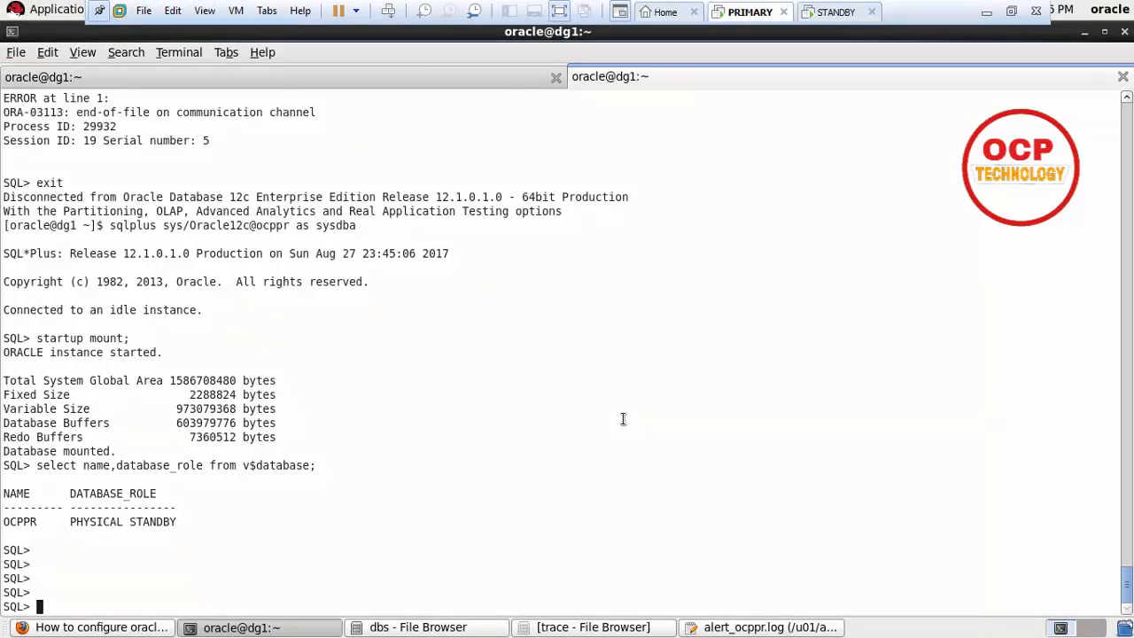
Step: Type a select query against v$managed_standby on ocppr
type("select sequence#,process,status from")
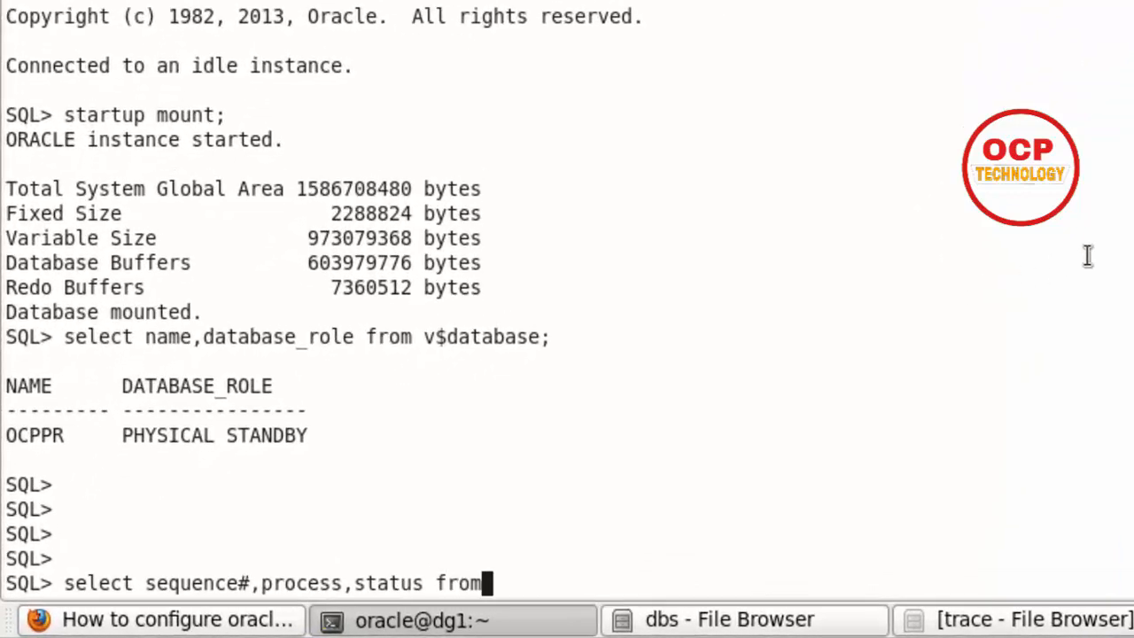
type("v$managed")
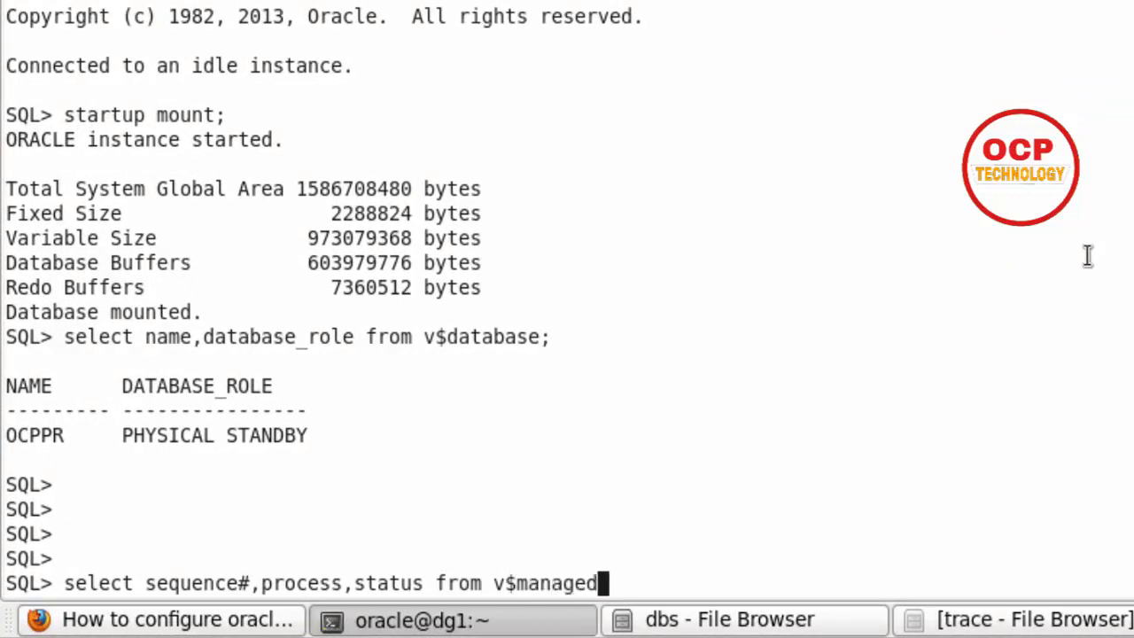
type("_standby")
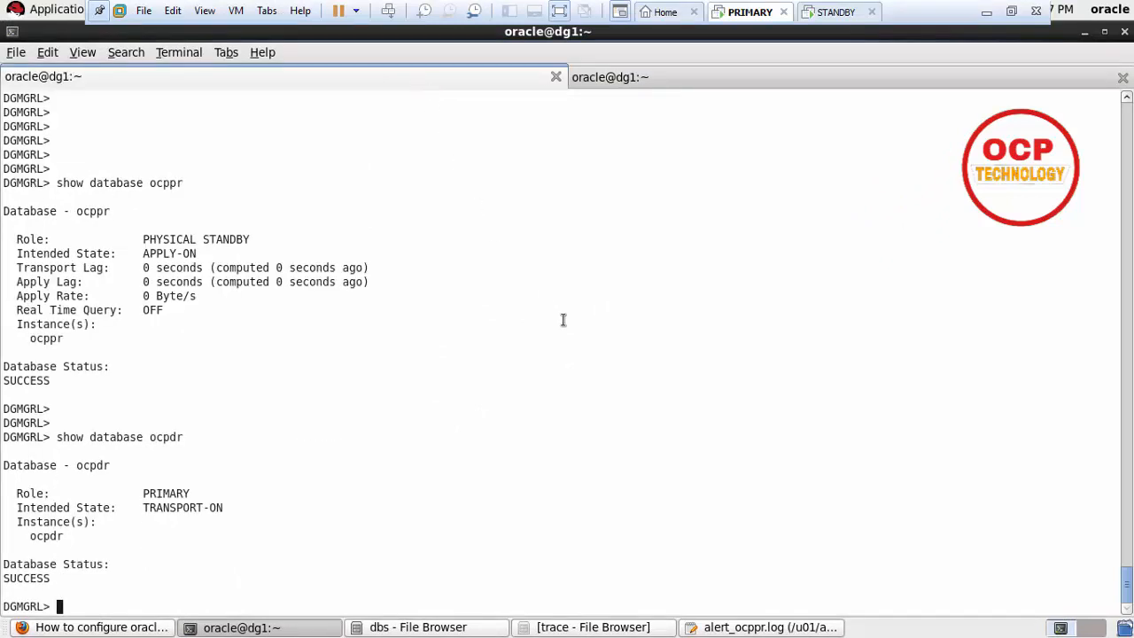
mouse_move(827, 12)
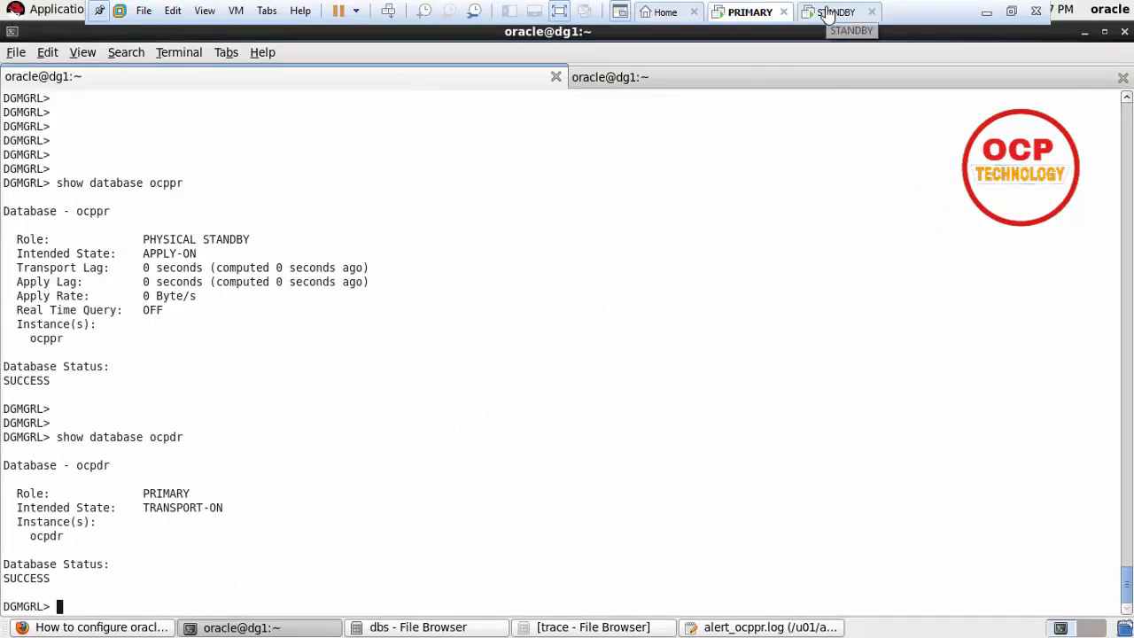
left_click(836, 12)
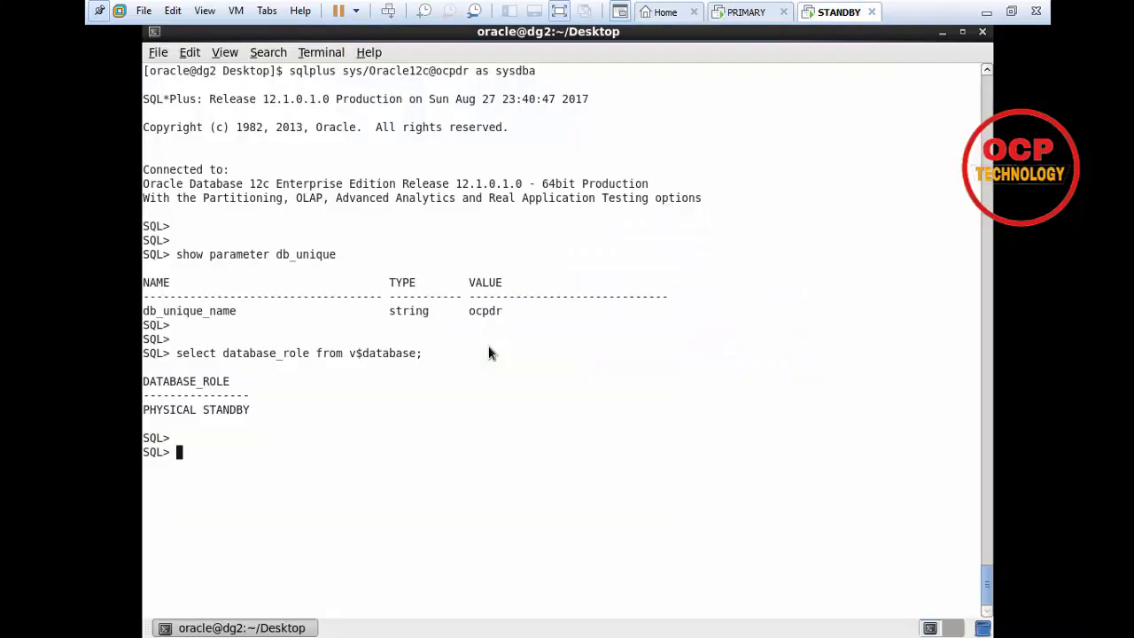
type("/")
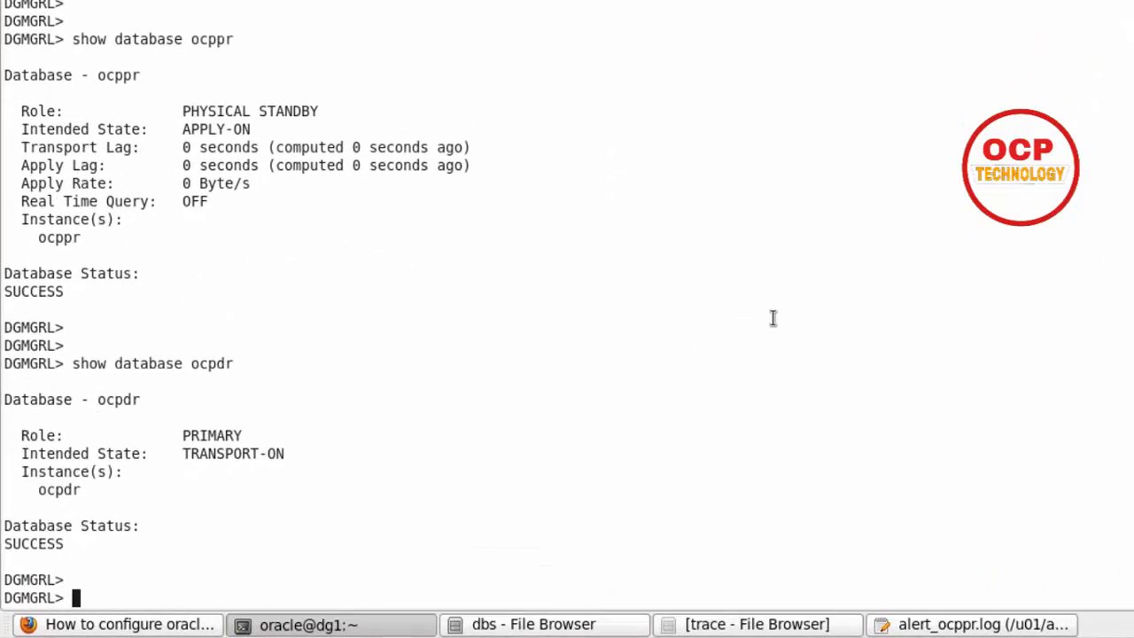
Step: Type 'switchover to ocppr;' at the DGMGRL prompt
type("switchover to ocp")
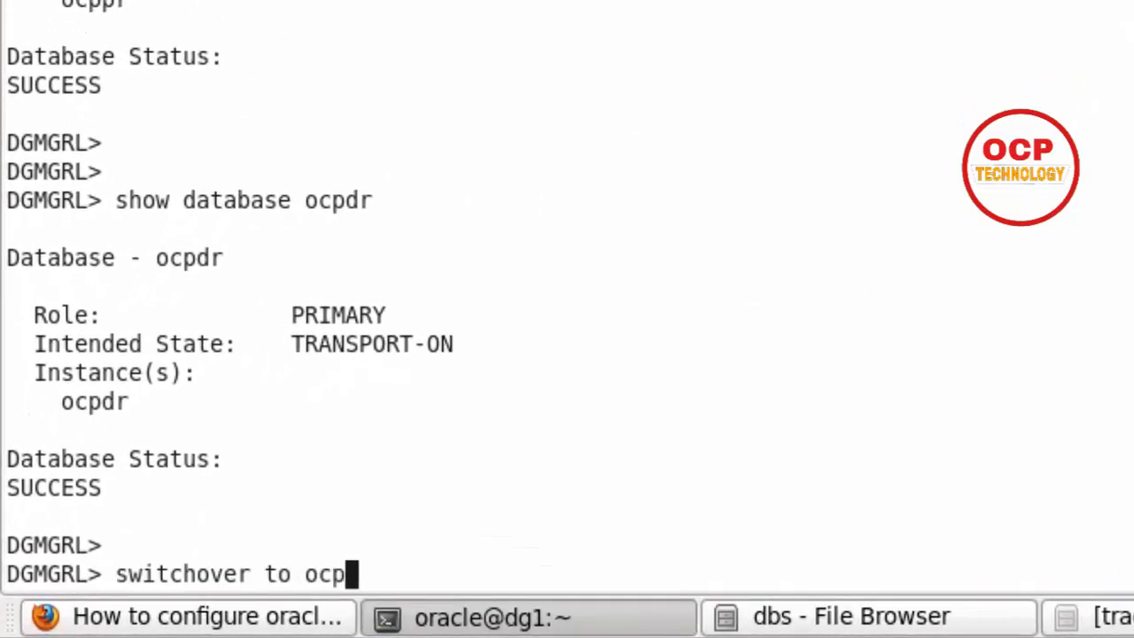
type("pr;")
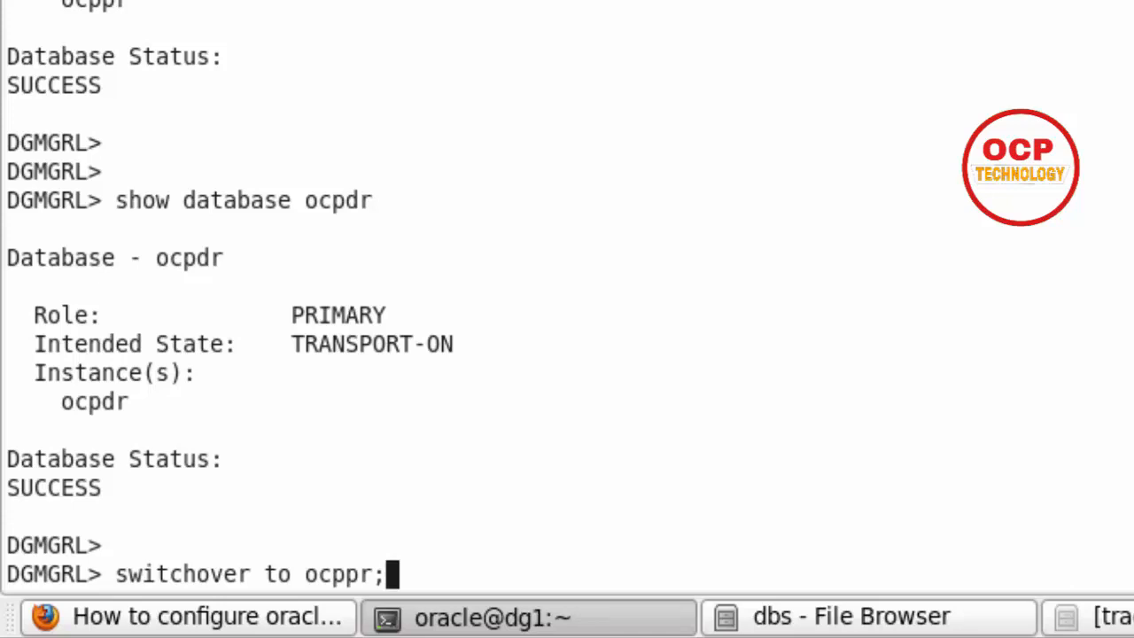